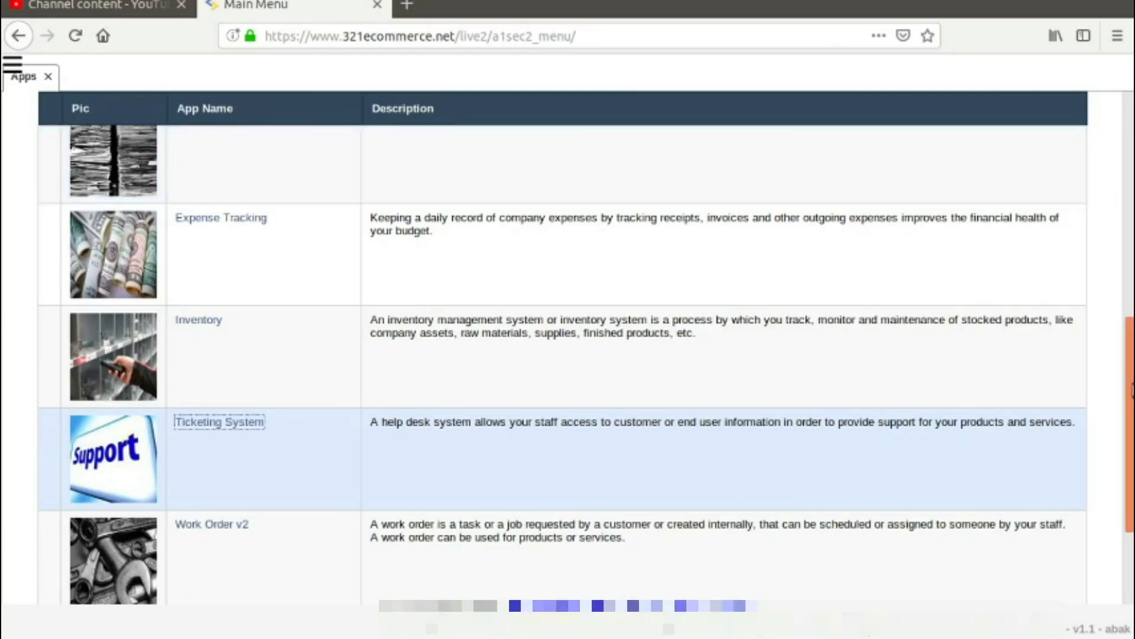
Open the Work Order v2 app from the Apps list to its empty work order list.
scroll(down, 3)
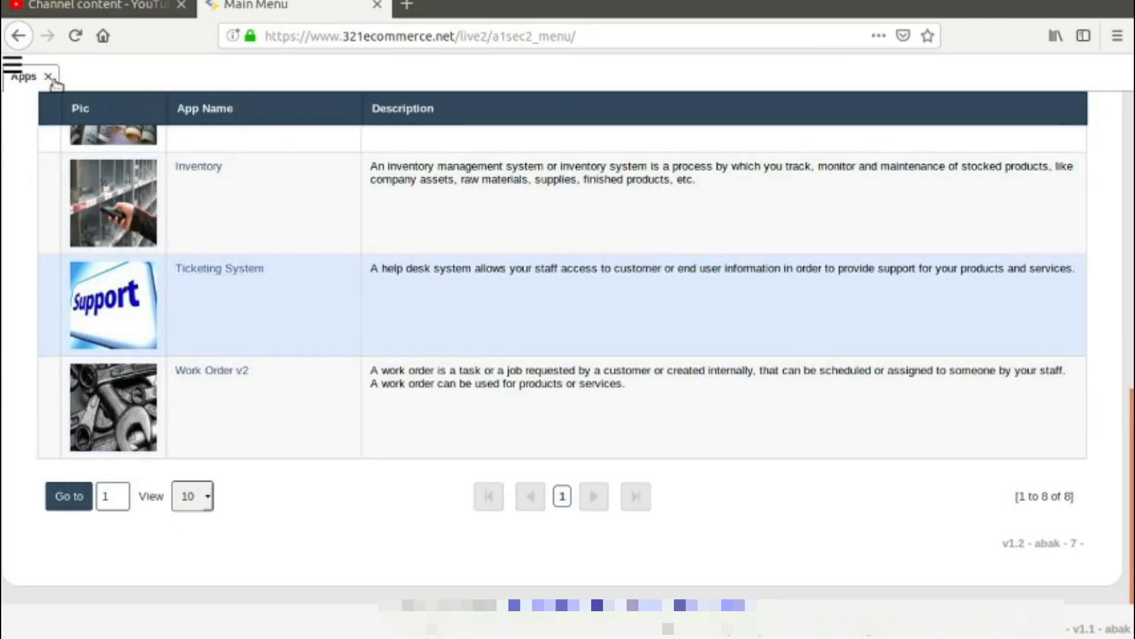
click(219, 267)
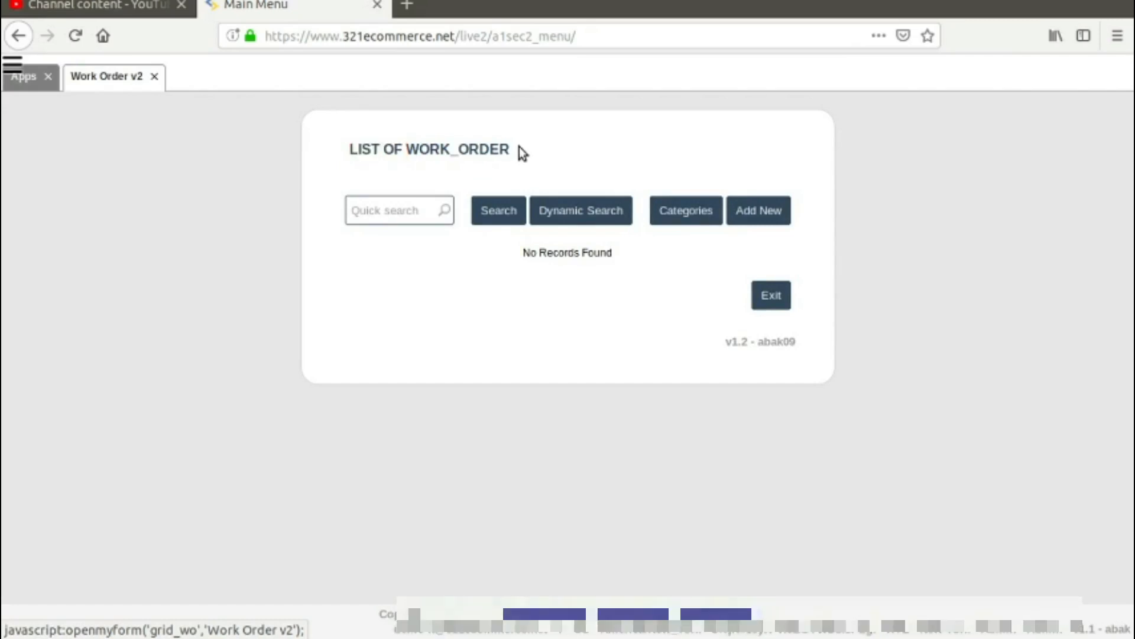
mouse_move(527, 255)
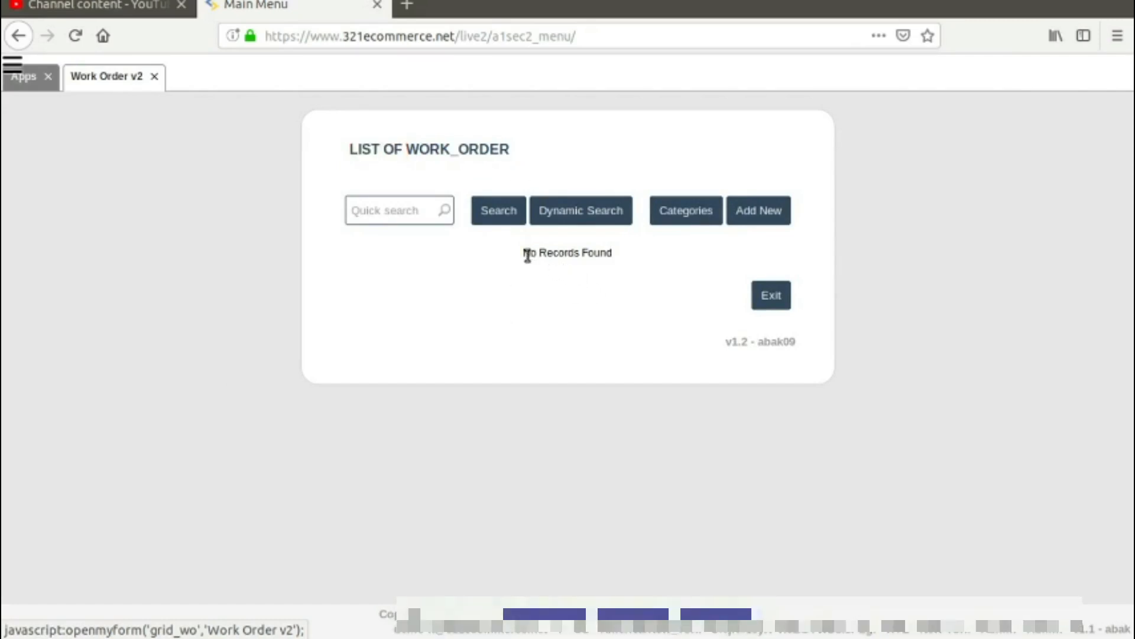
mouse_move(645, 243)
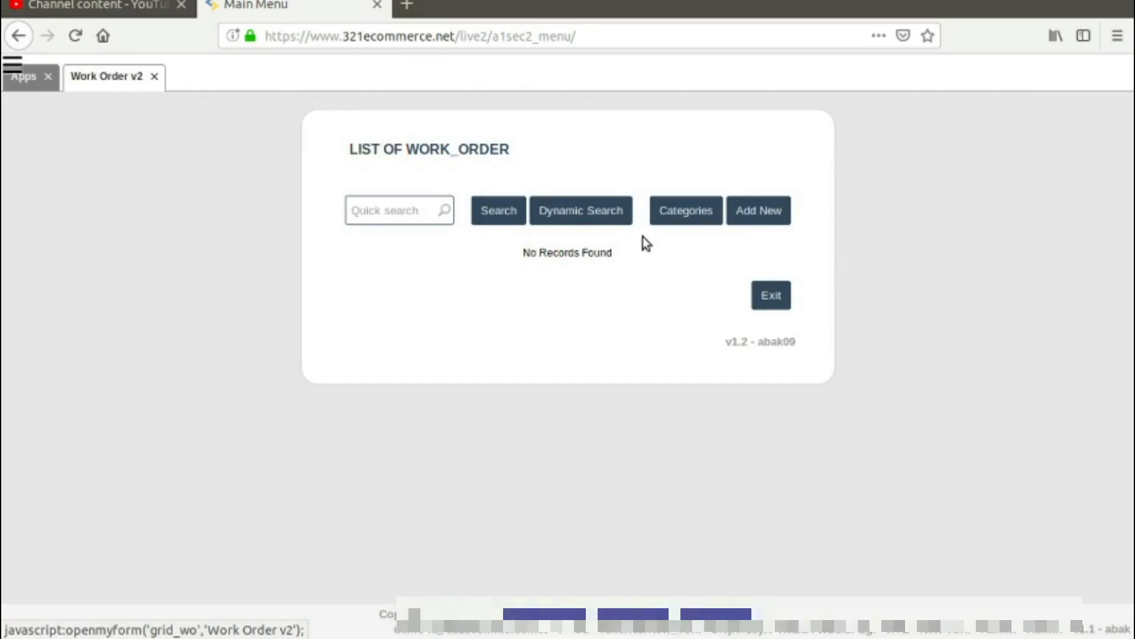
mouse_move(640, 245)
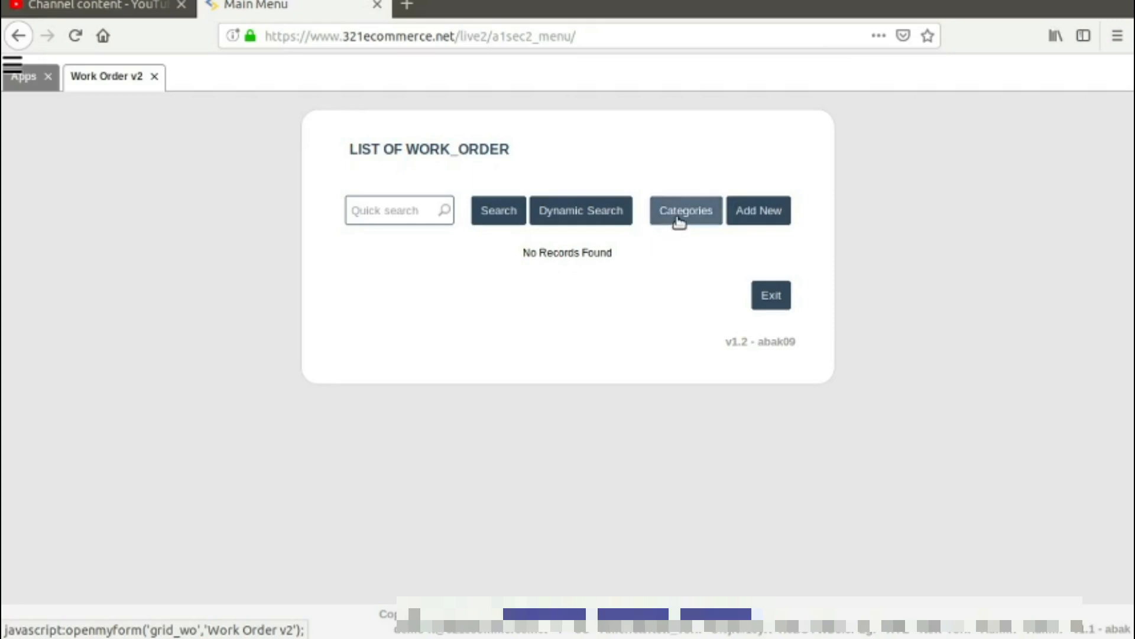
Start a new record from the work order Categories list.
click(685, 210)
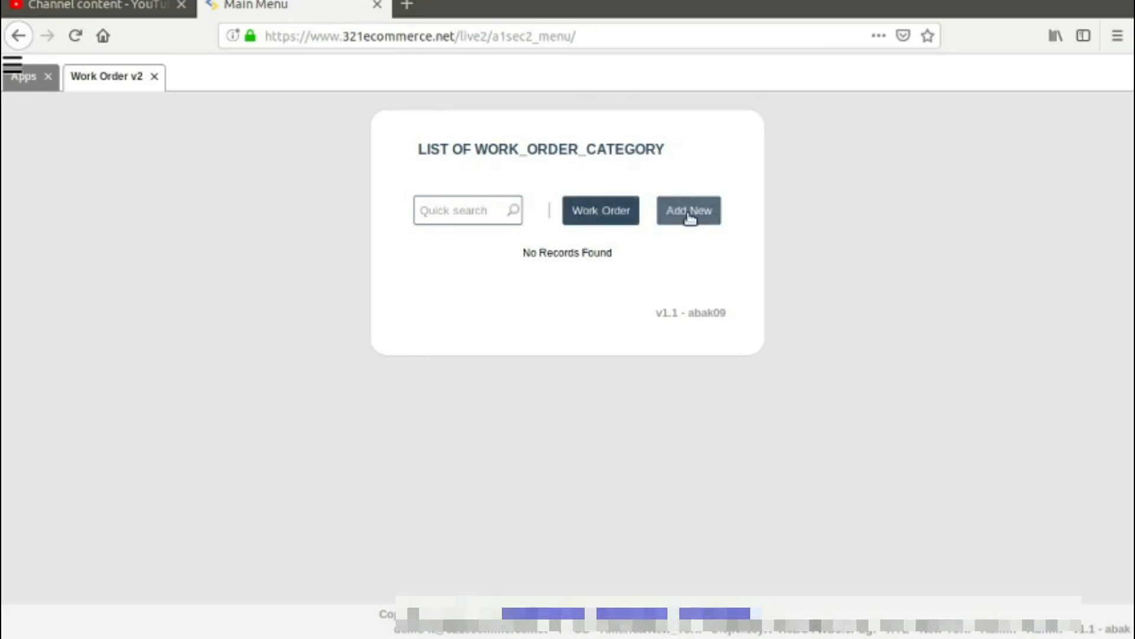
click(688, 210)
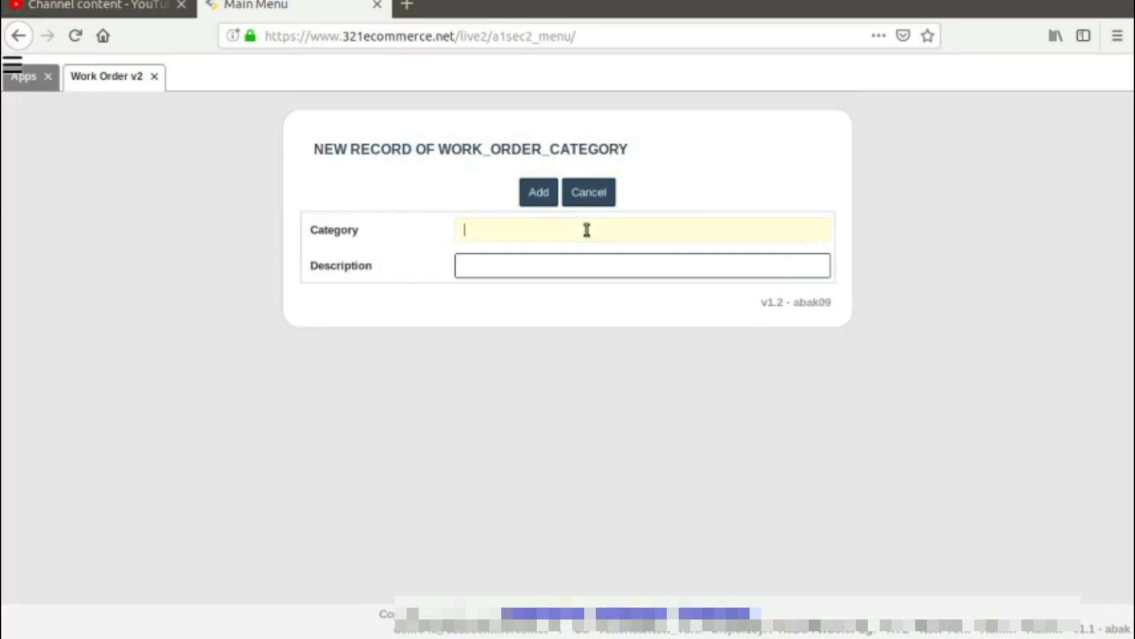
Enter category 'OnSite Service' with description 'Our team on On Location Service'.
text(Te)
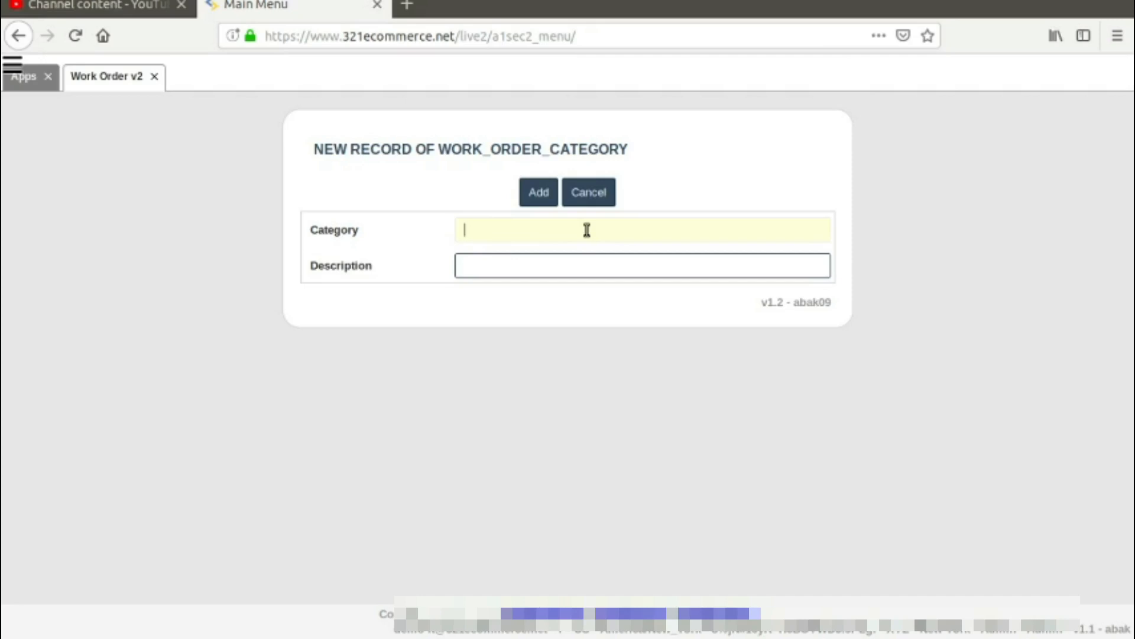
text(OnS)
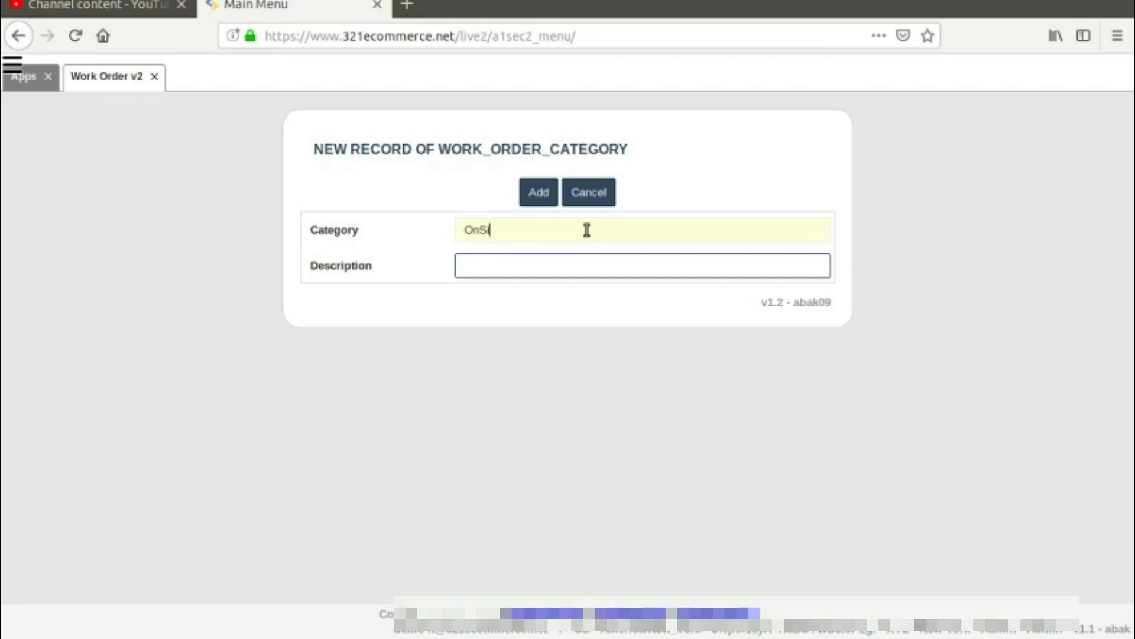
text(ite Ser)
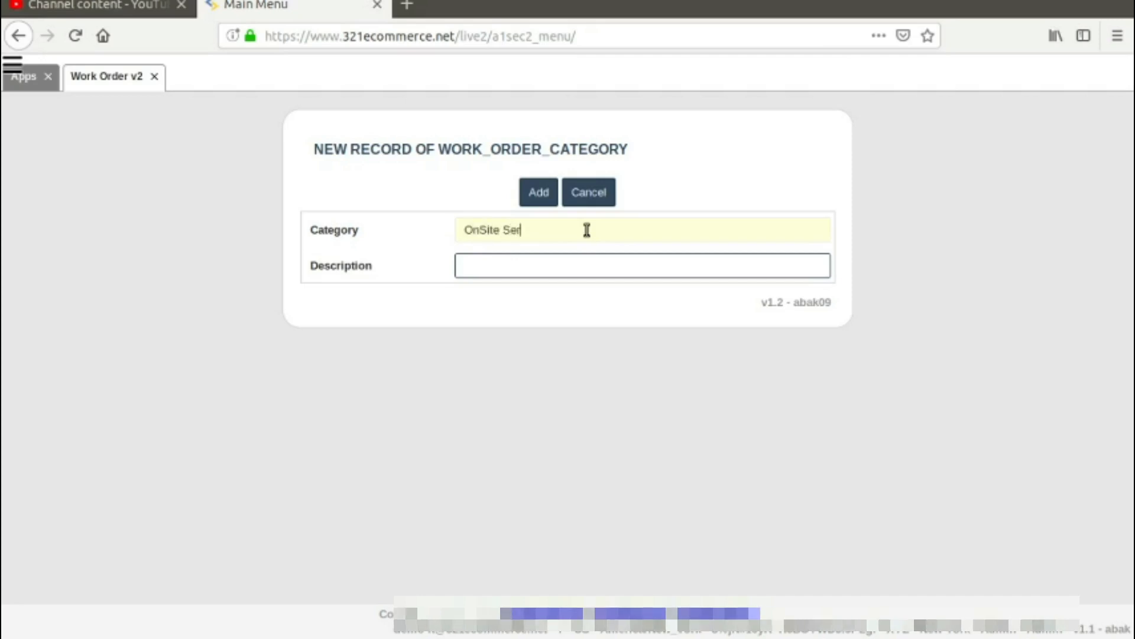
text(vice)
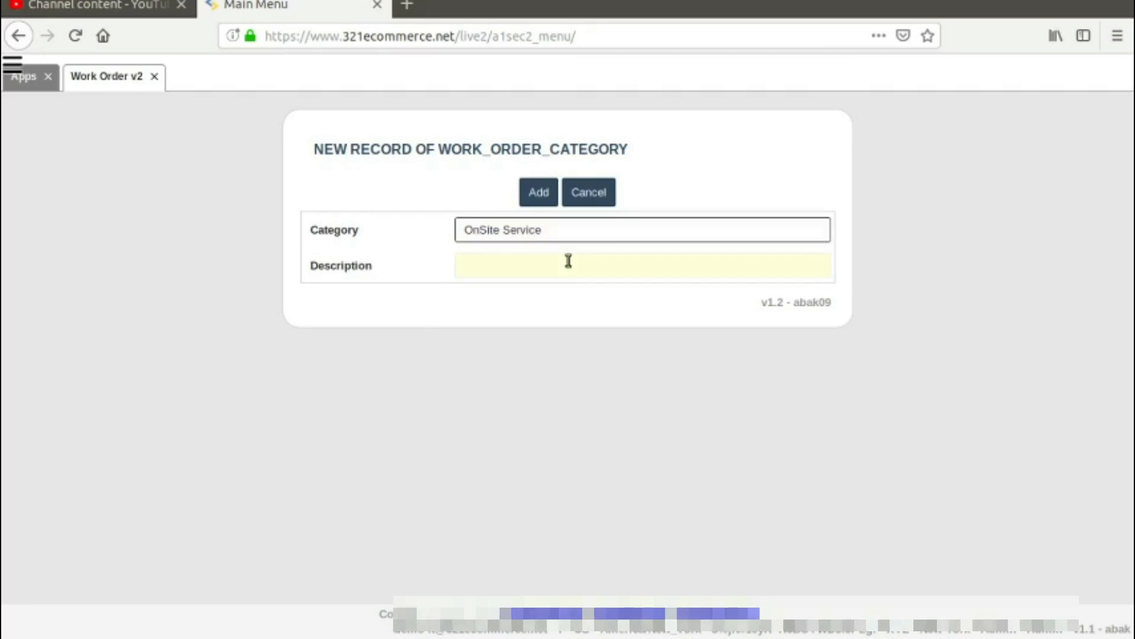
text(Our team)
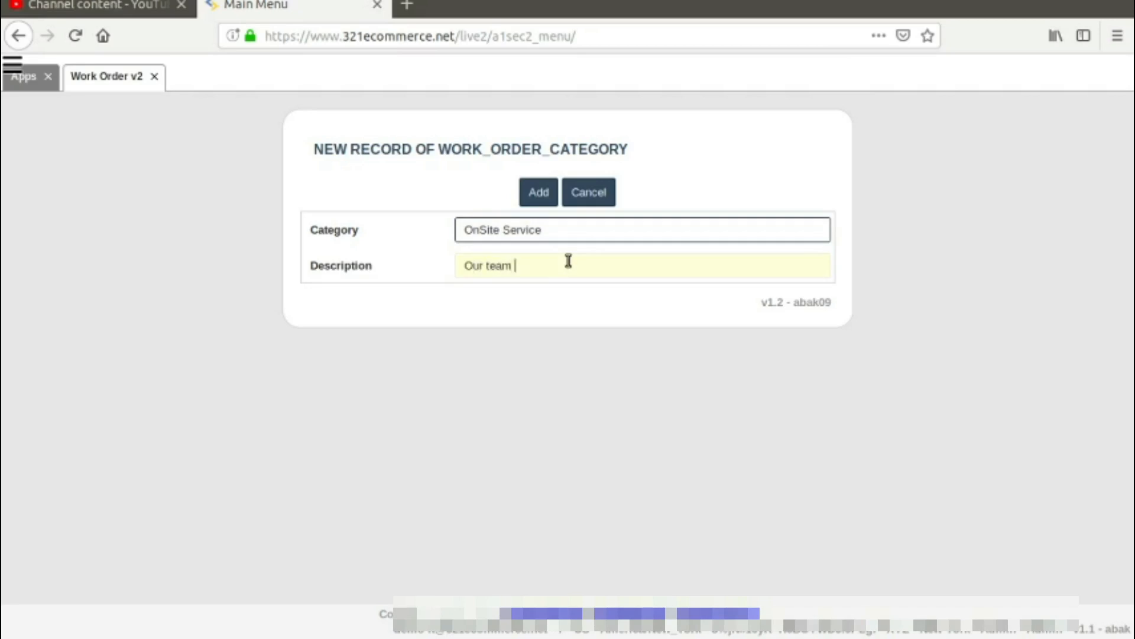
text(on On Location Servic)
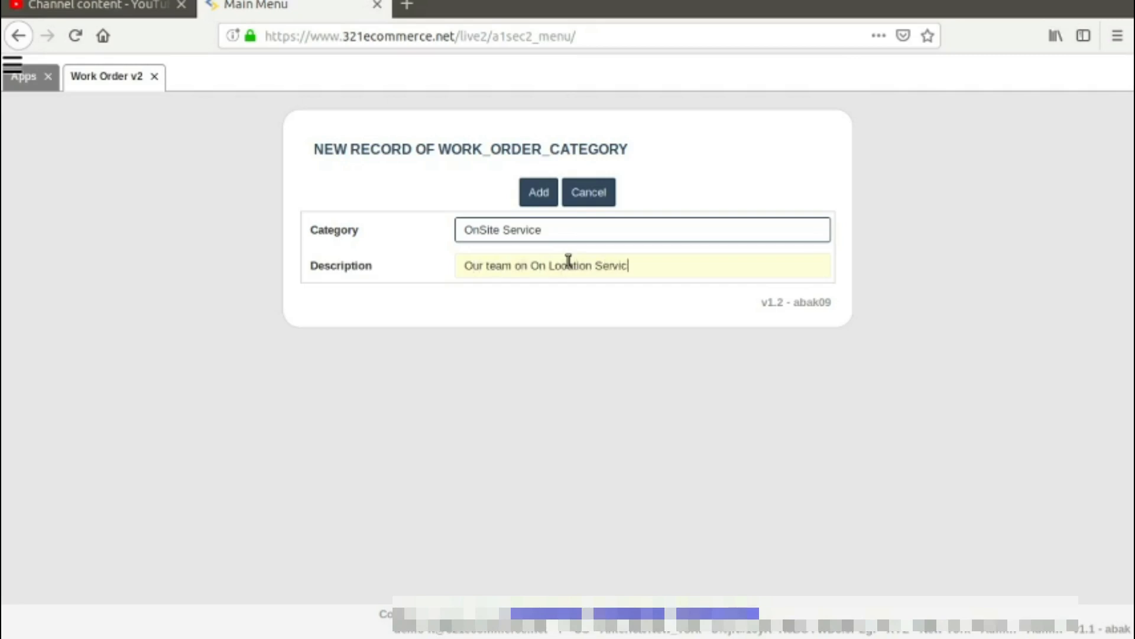
text(e)
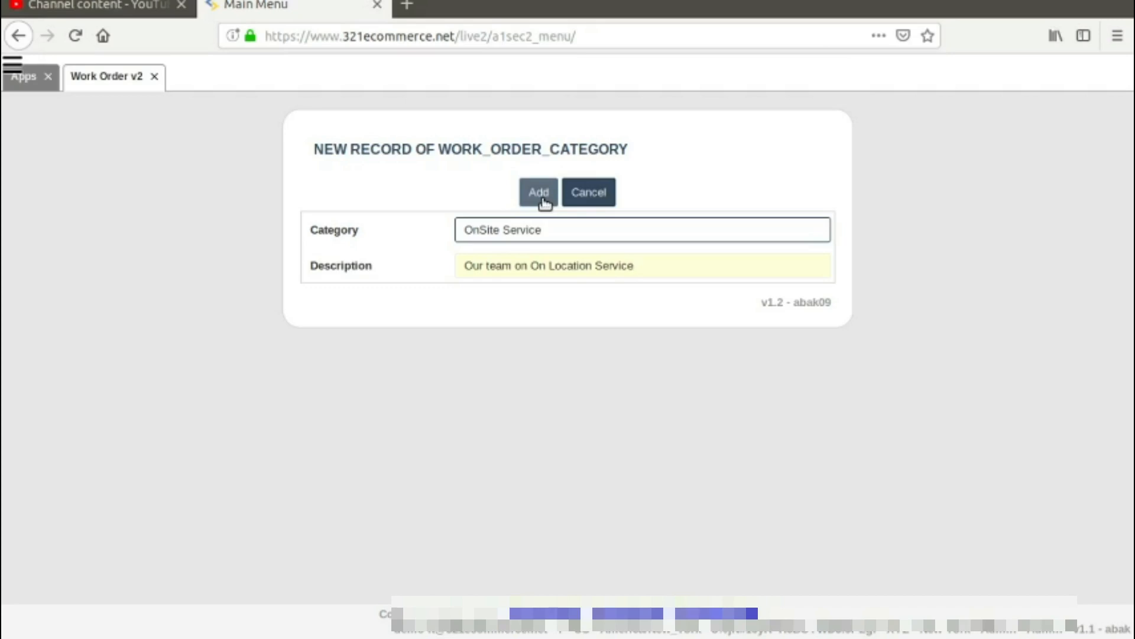
Add the OnSite Service category and return to the category list showing it.
click(637, 265)
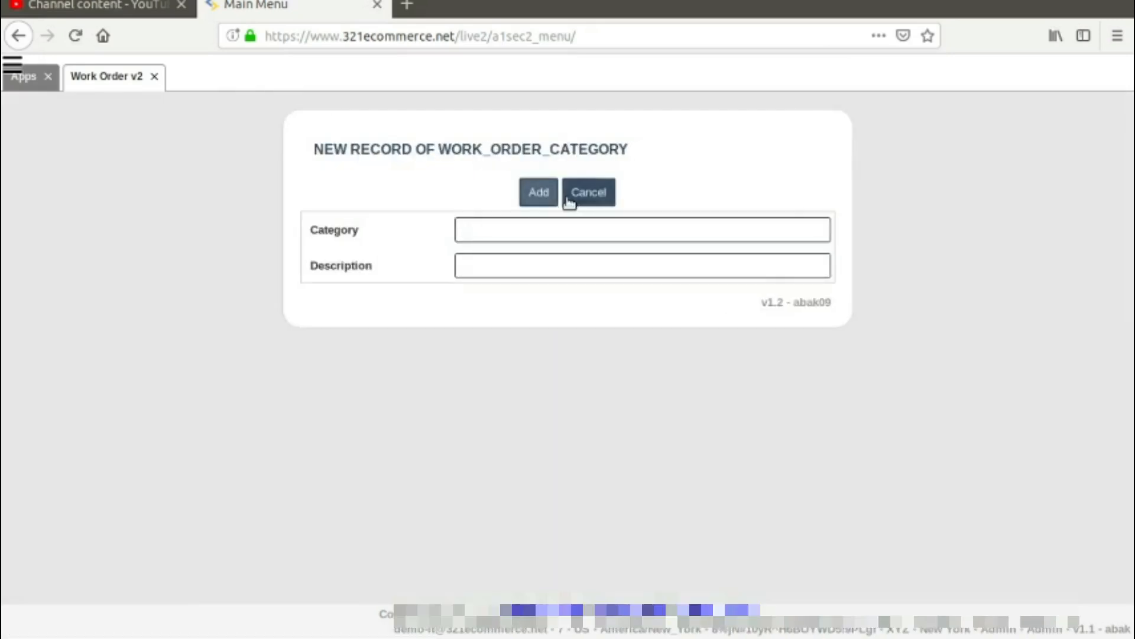
click(588, 192)
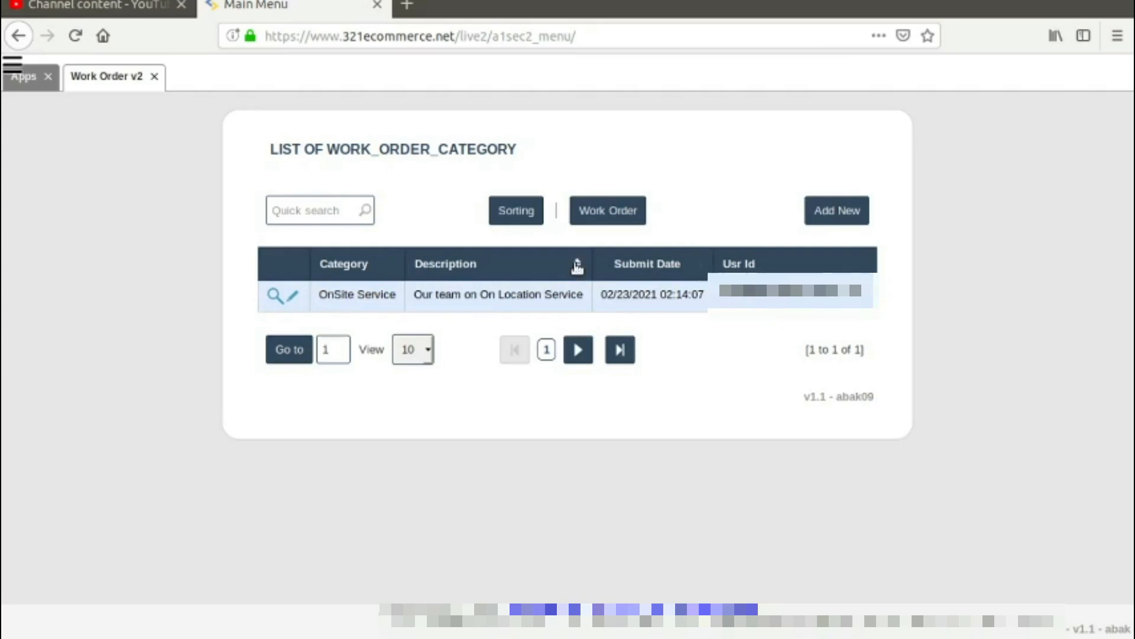
mouse_move(569, 294)
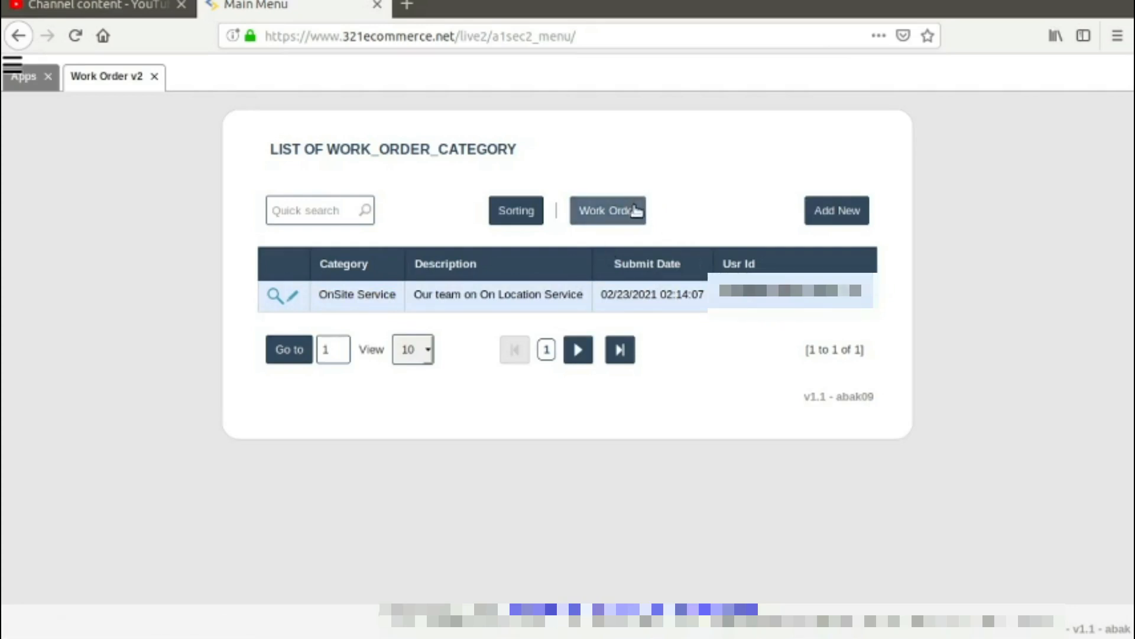
Return to the Work Order list and start a new work order record.
click(608, 210)
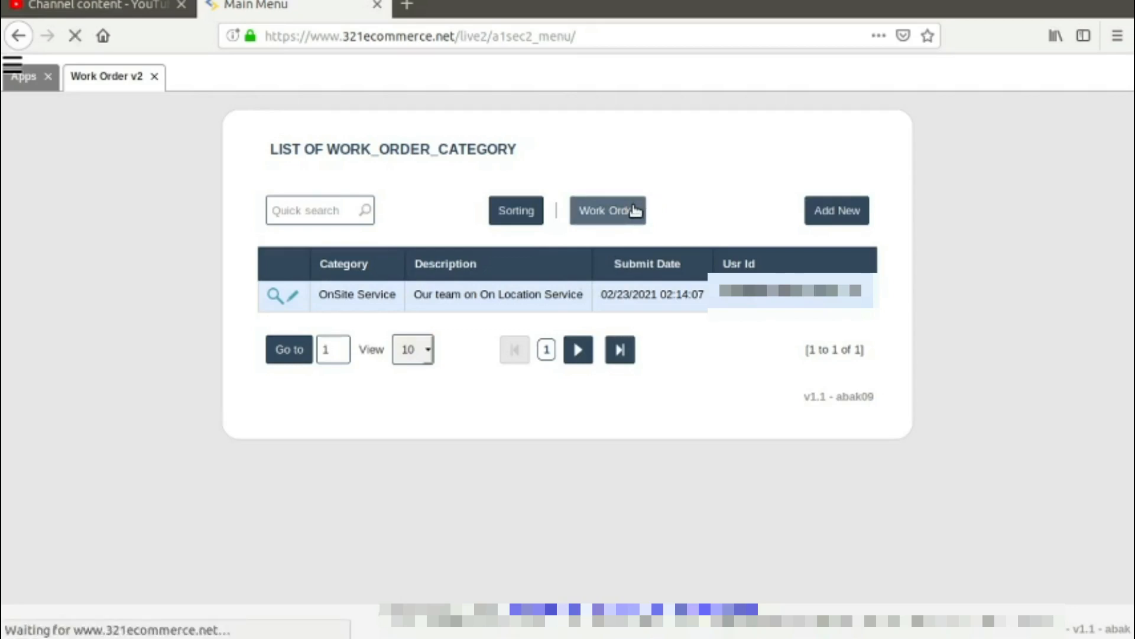
click(607, 210)
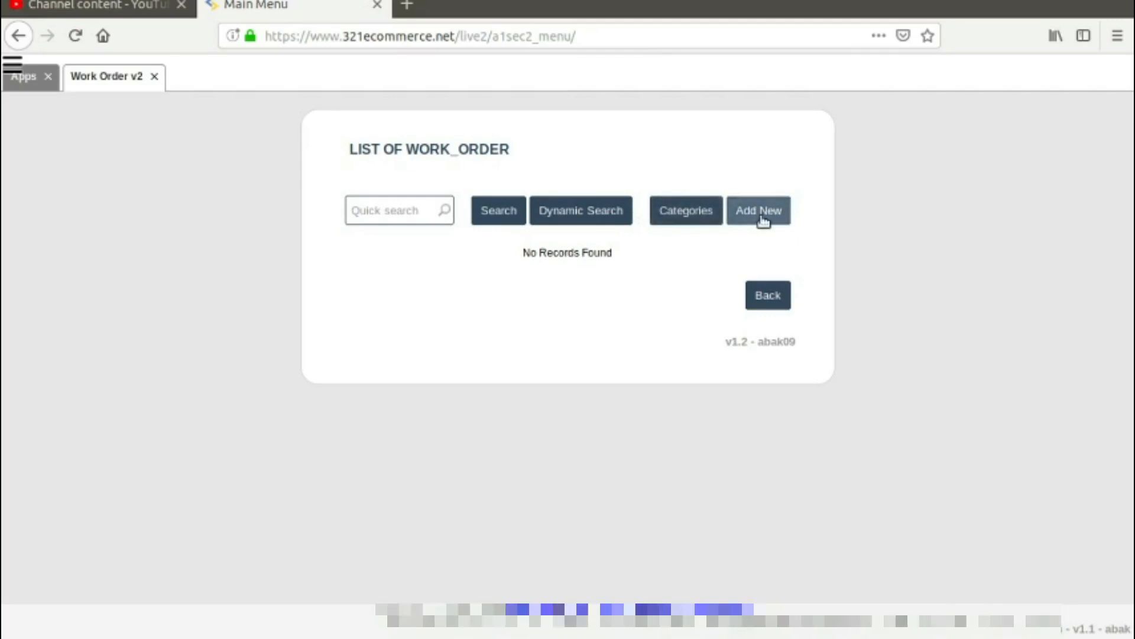
click(758, 210)
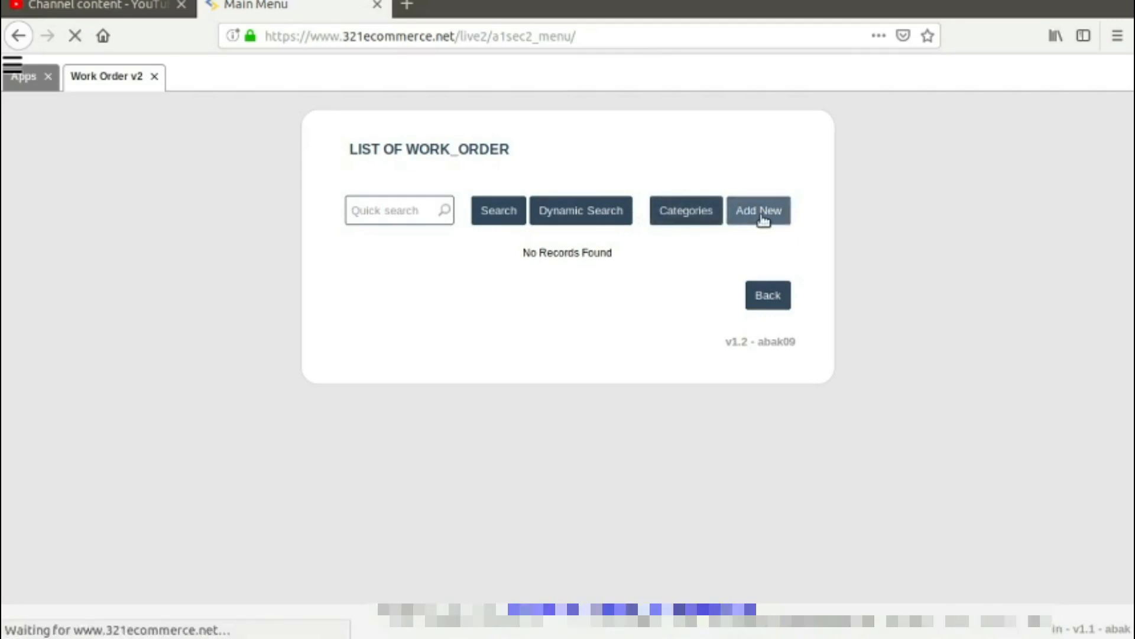
click(759, 210)
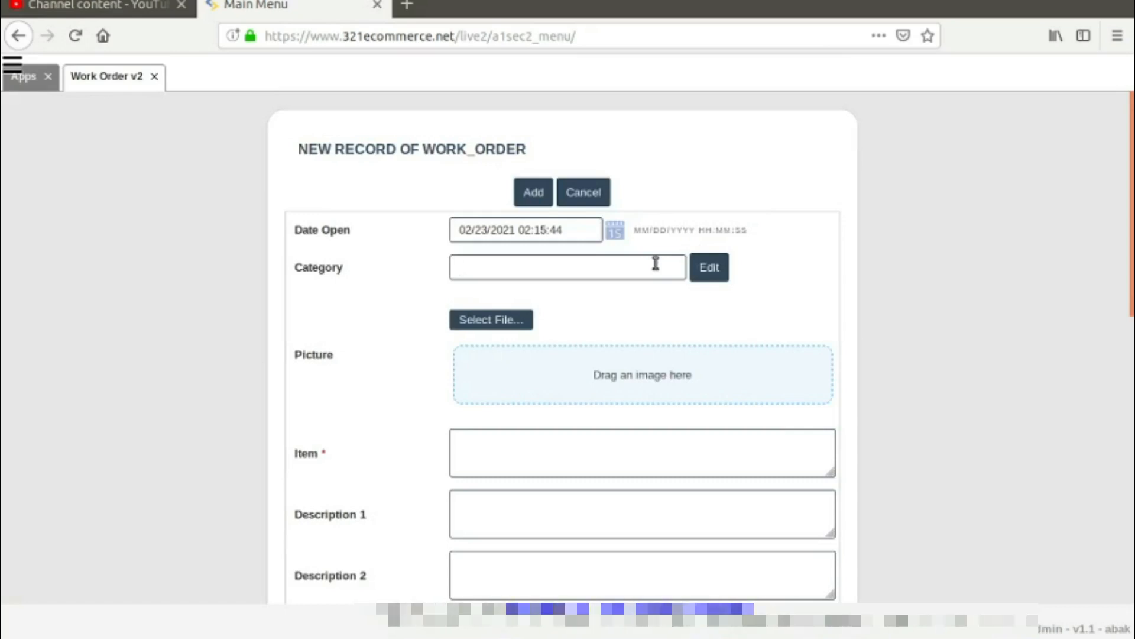
Set the work order category to OnSite Service from the suggestions.
text(o)
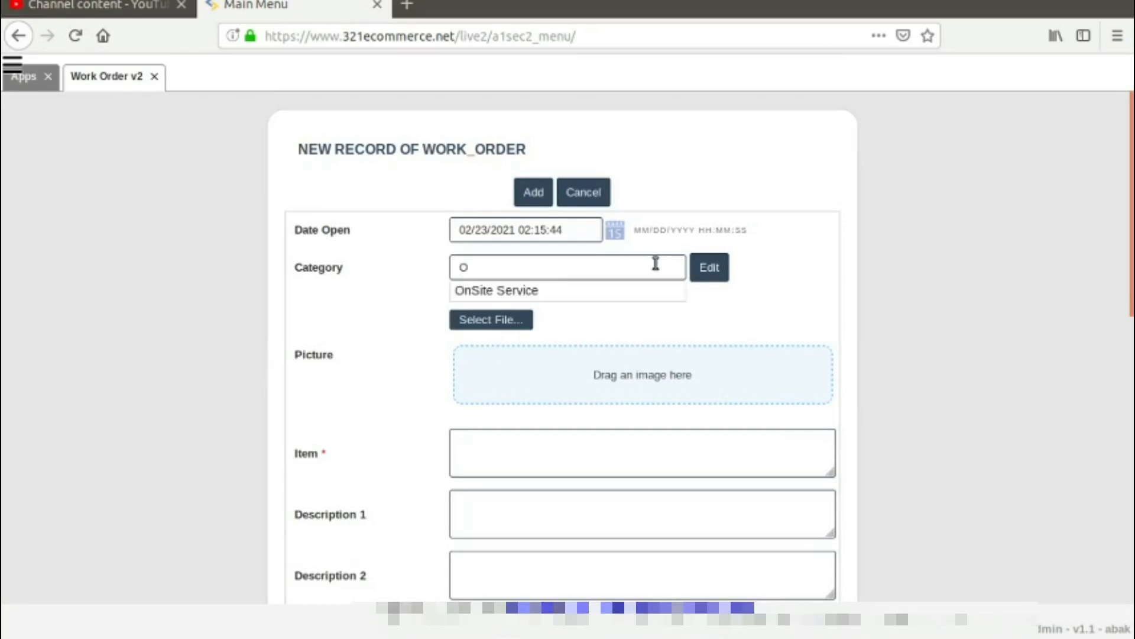
click(497, 290)
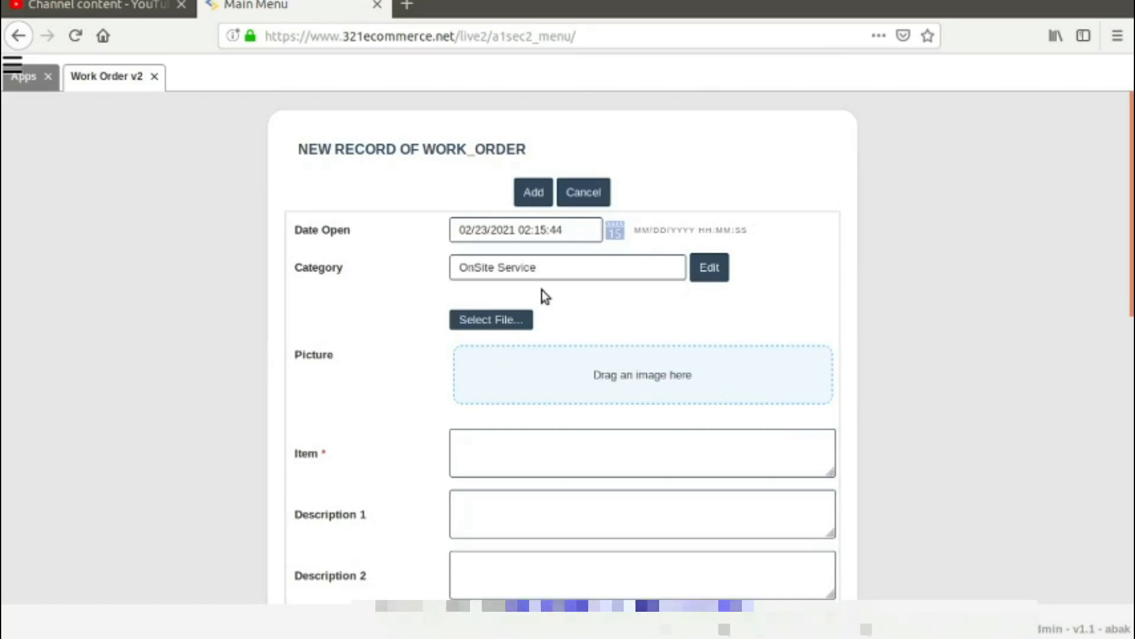
scroll(down, 3)
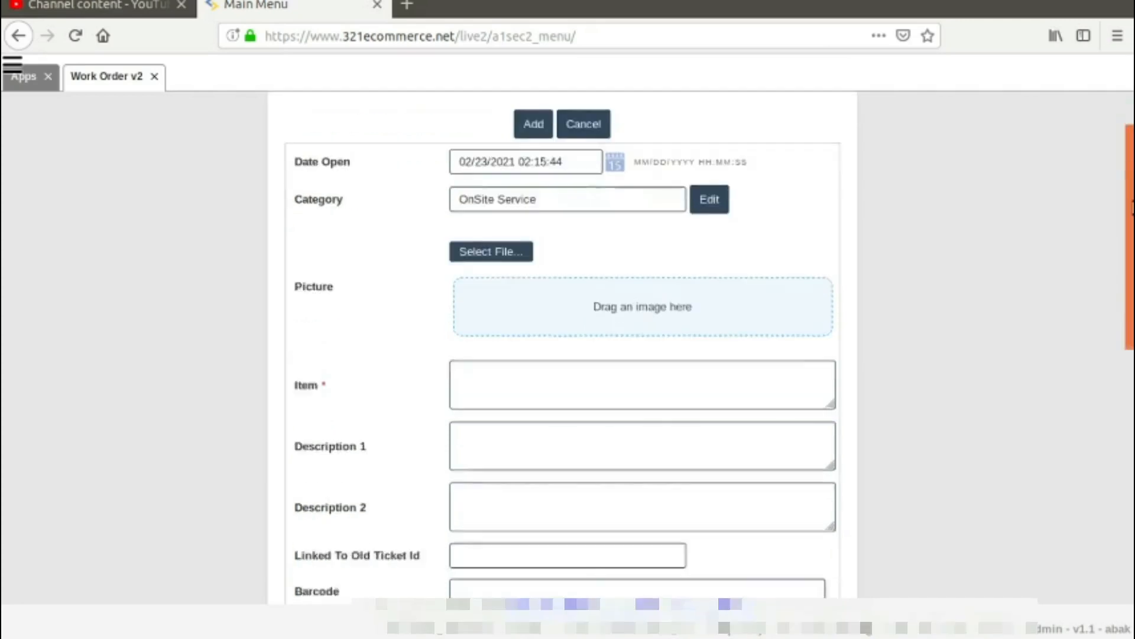
scroll(down, 3)
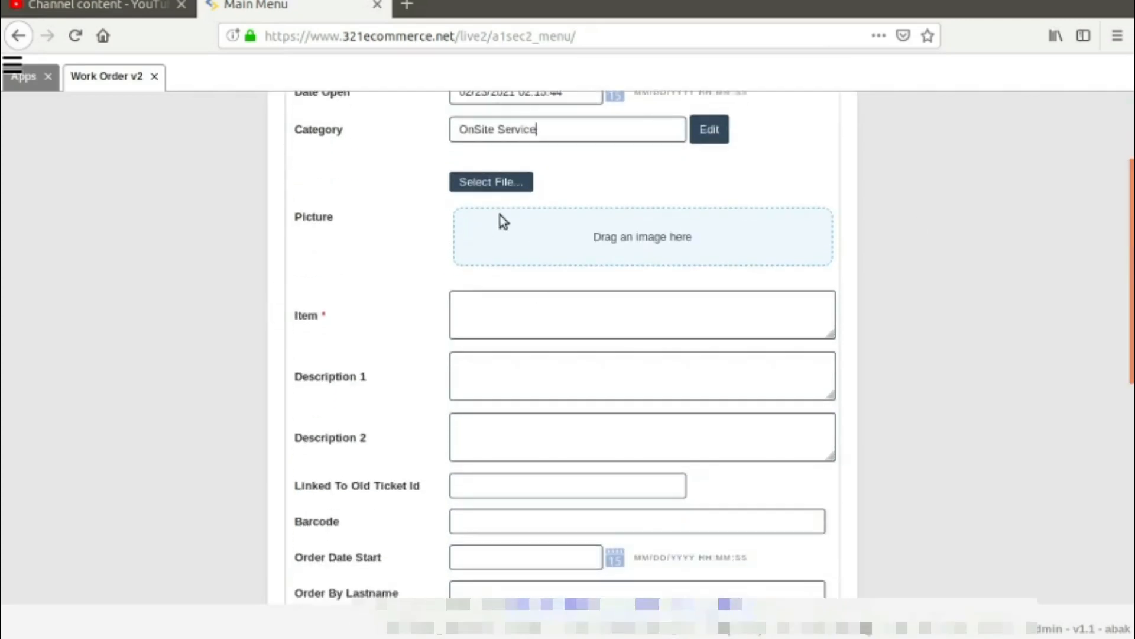
mouse_move(512, 220)
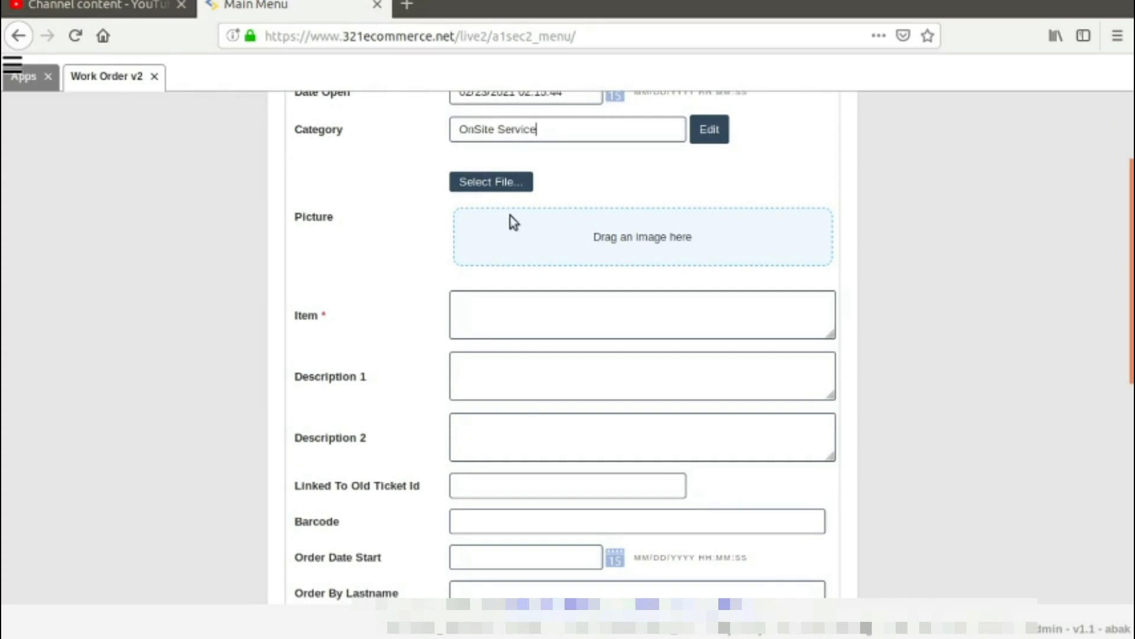
mouse_move(585, 187)
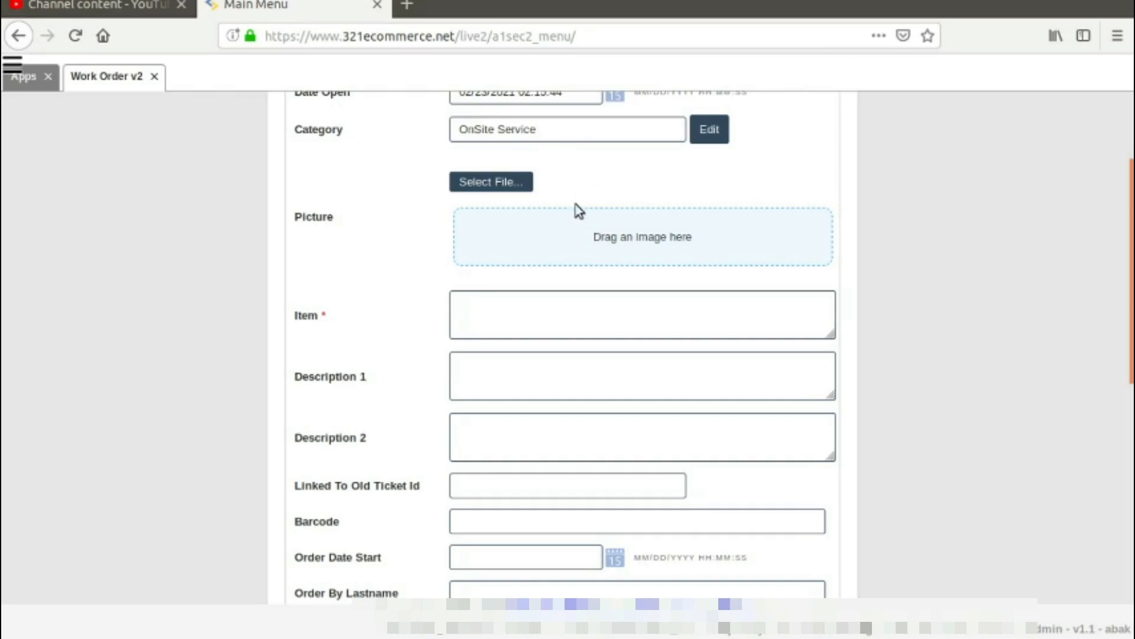
click(641, 314)
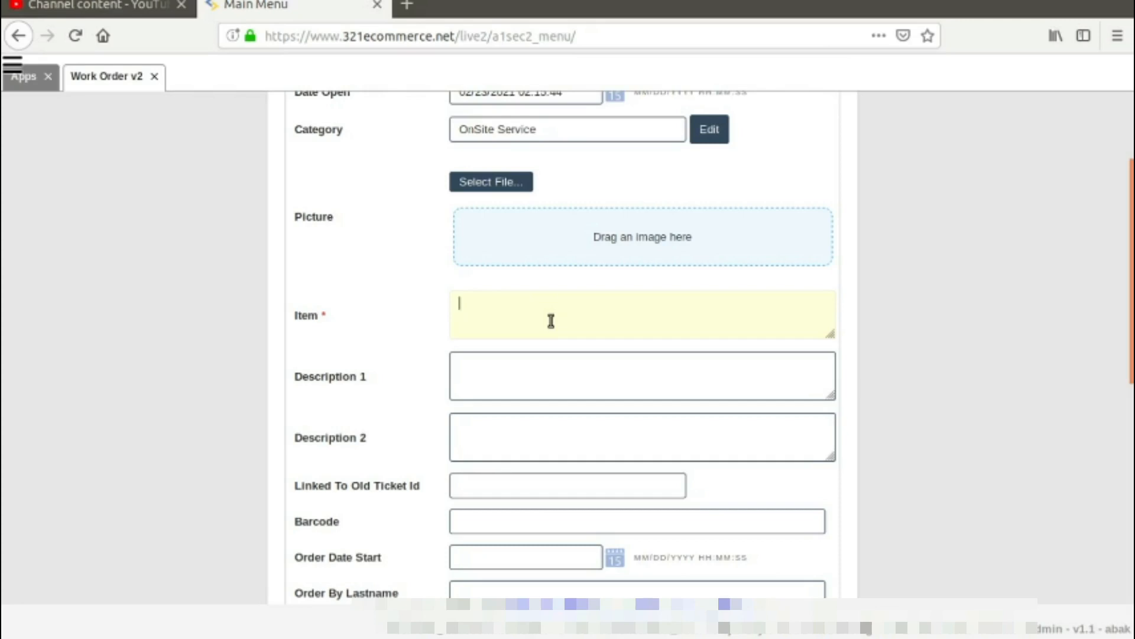
Enter the item 'Customer lost internet connection'.
text(C)
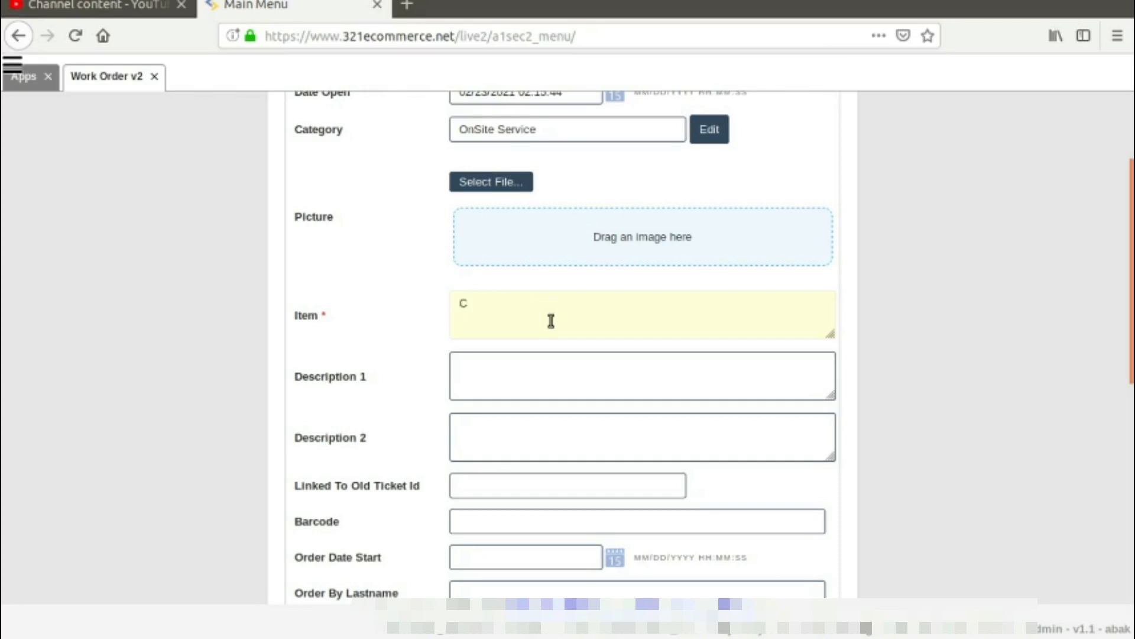
text(u)
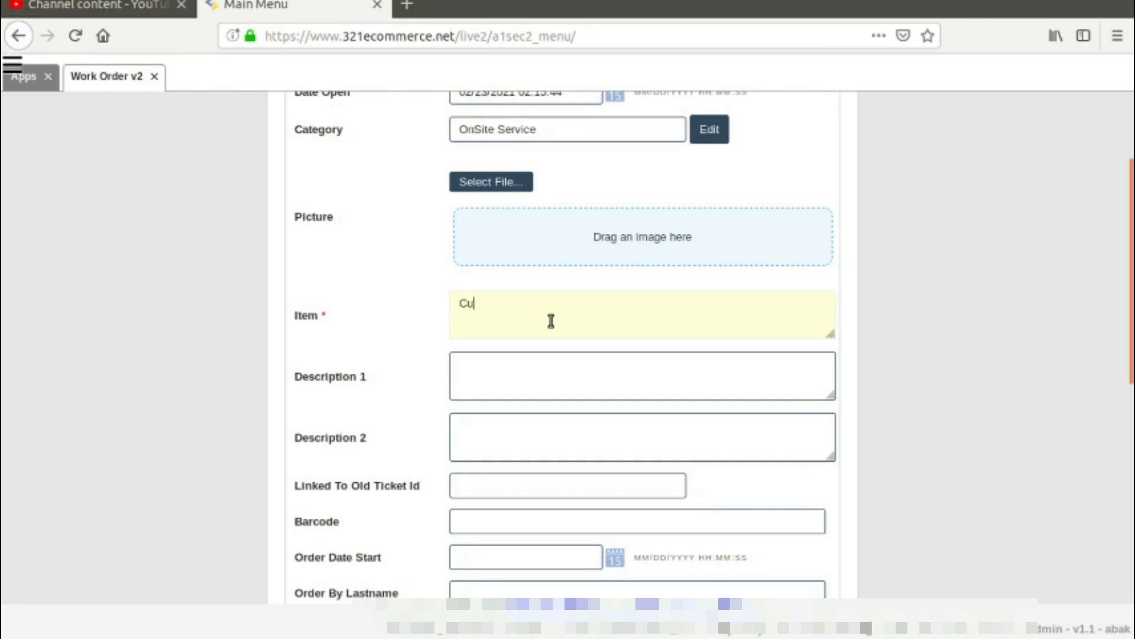
text(stomer lost)
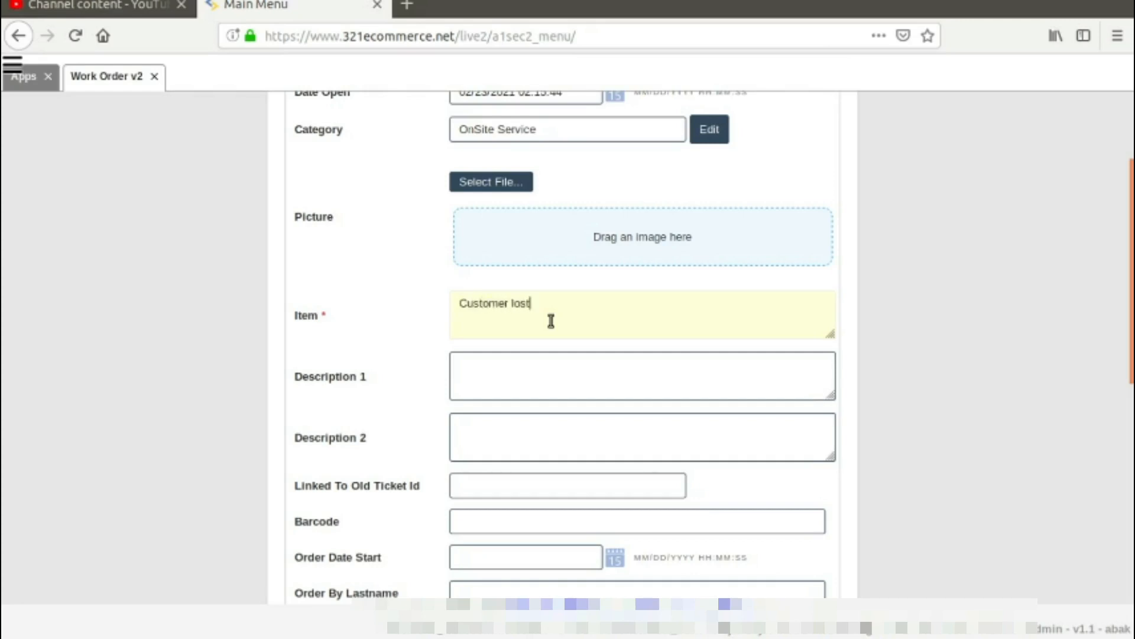
text(internet)
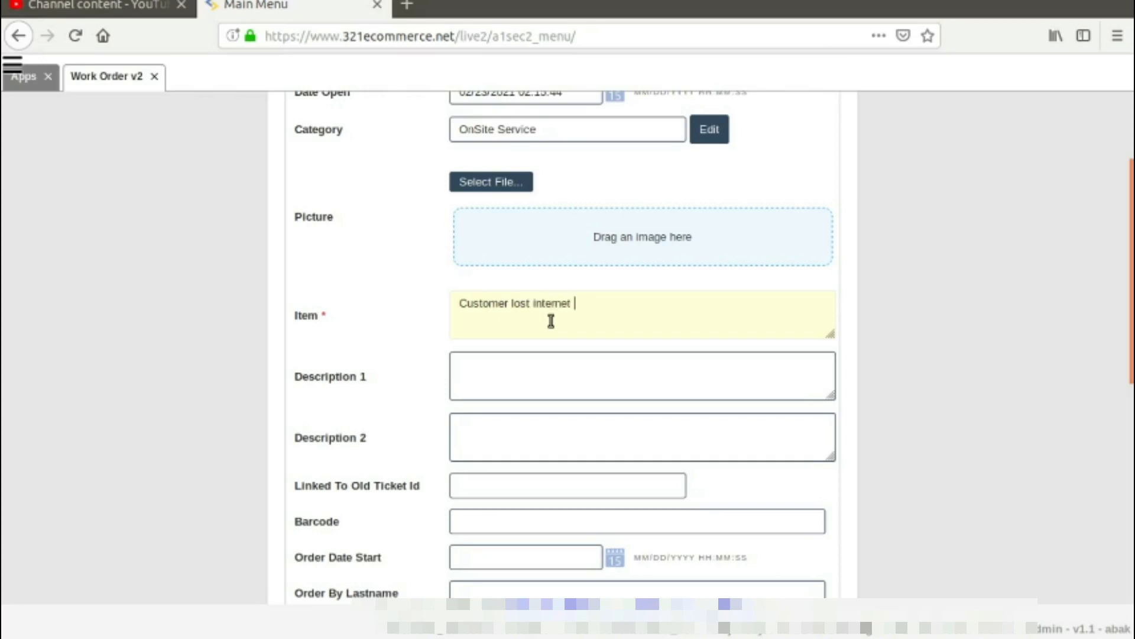
text(connectiondd)
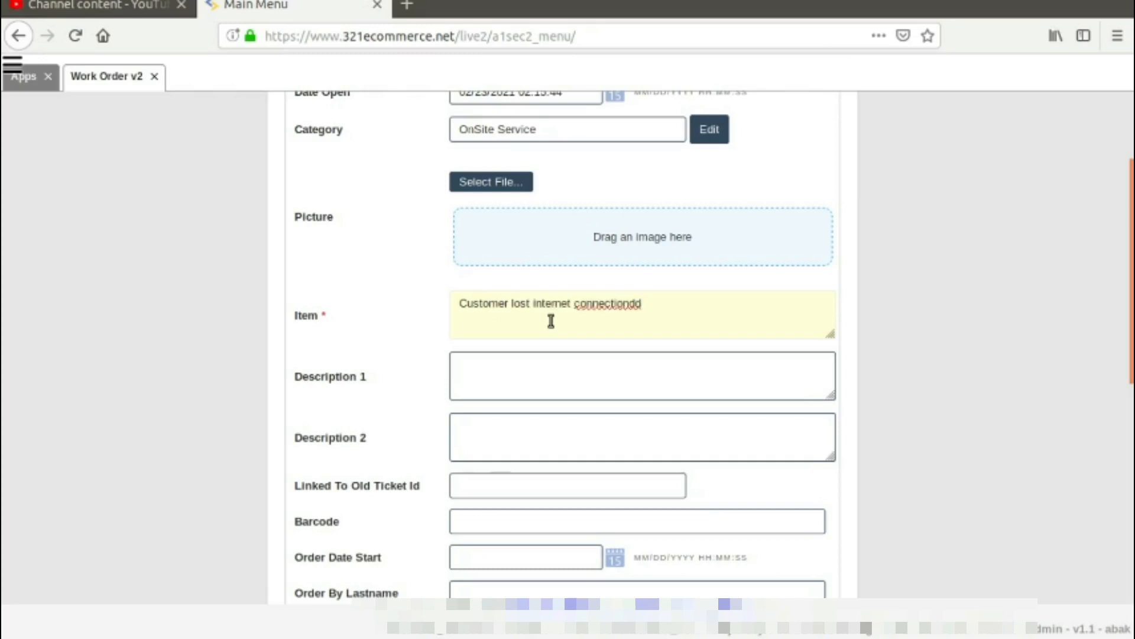
key(BackSpace)
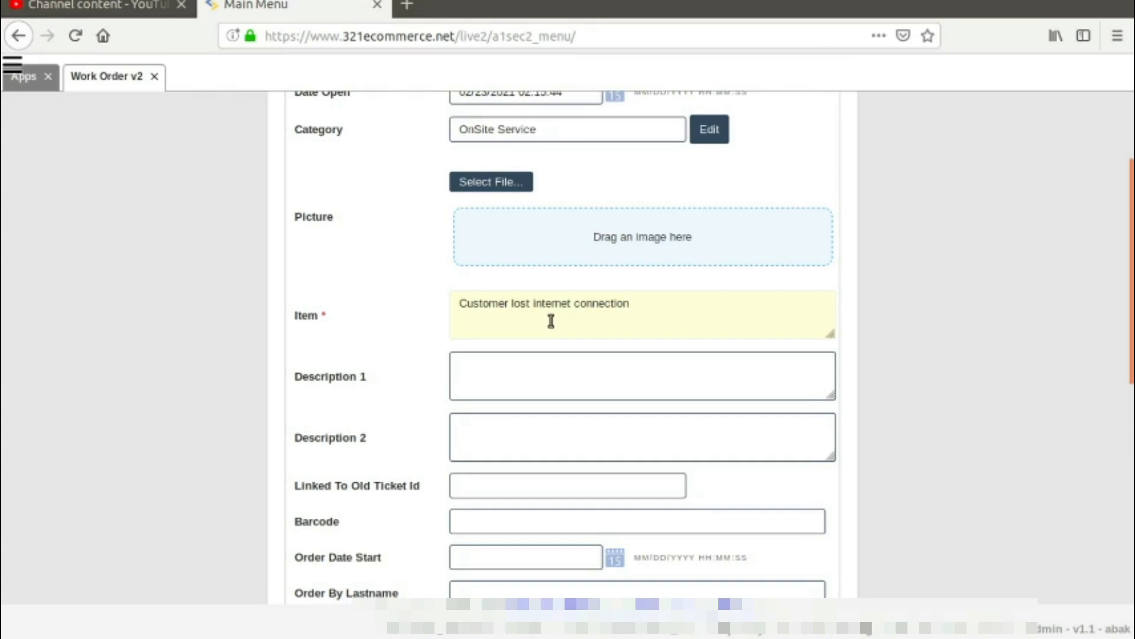
Enter Description 1 as 'VIP. Started 30 minutes ago'.
click(641, 375)
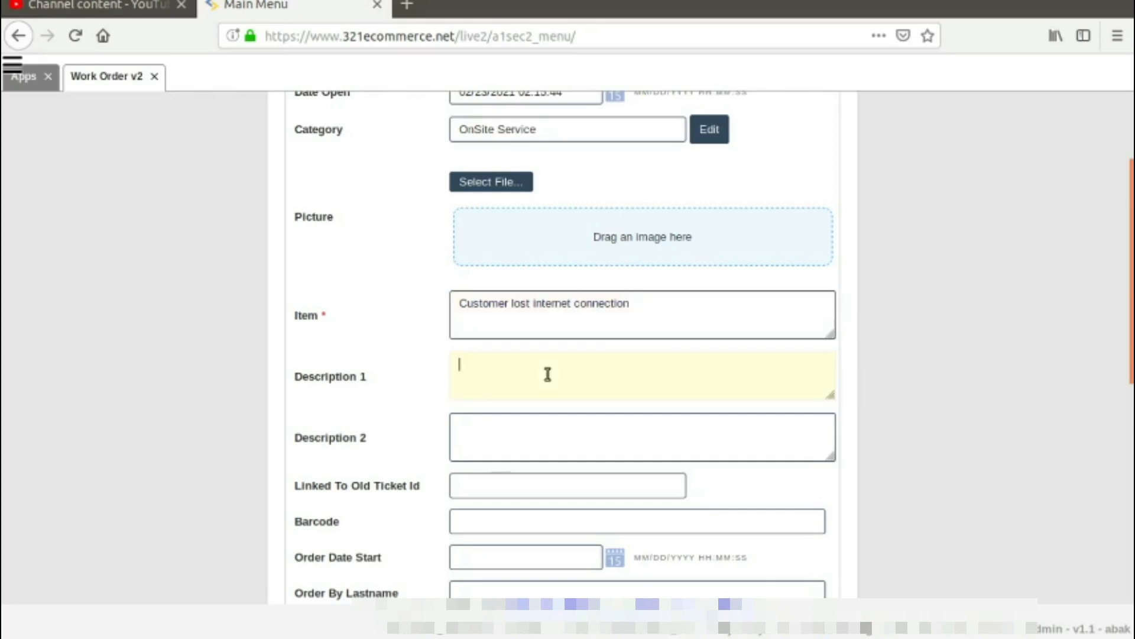
text(v)
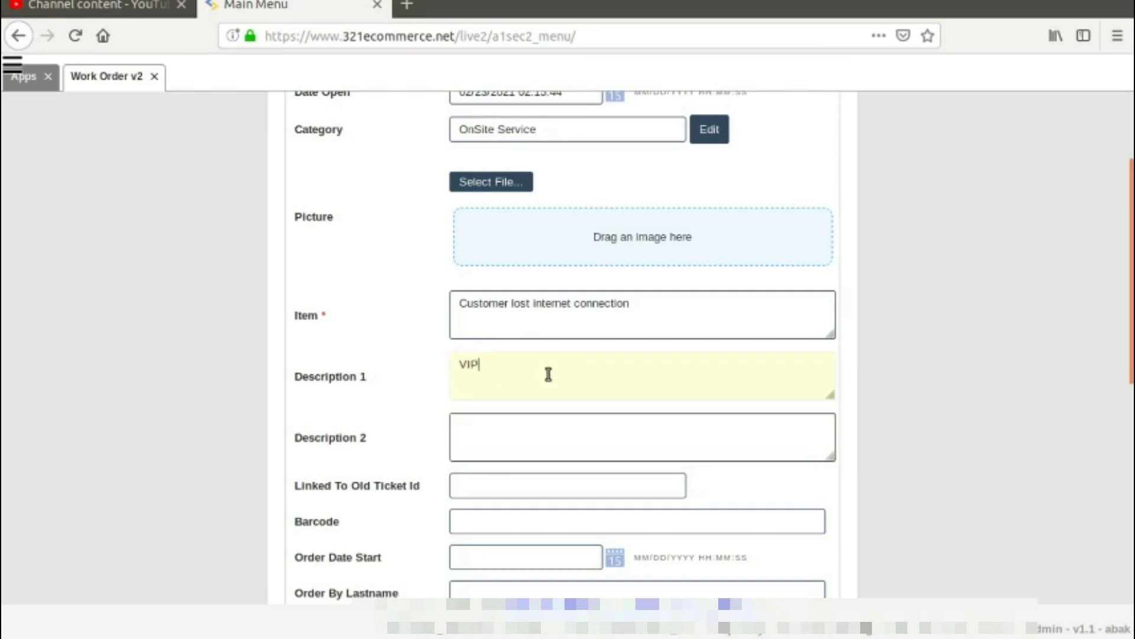
text(. Started)
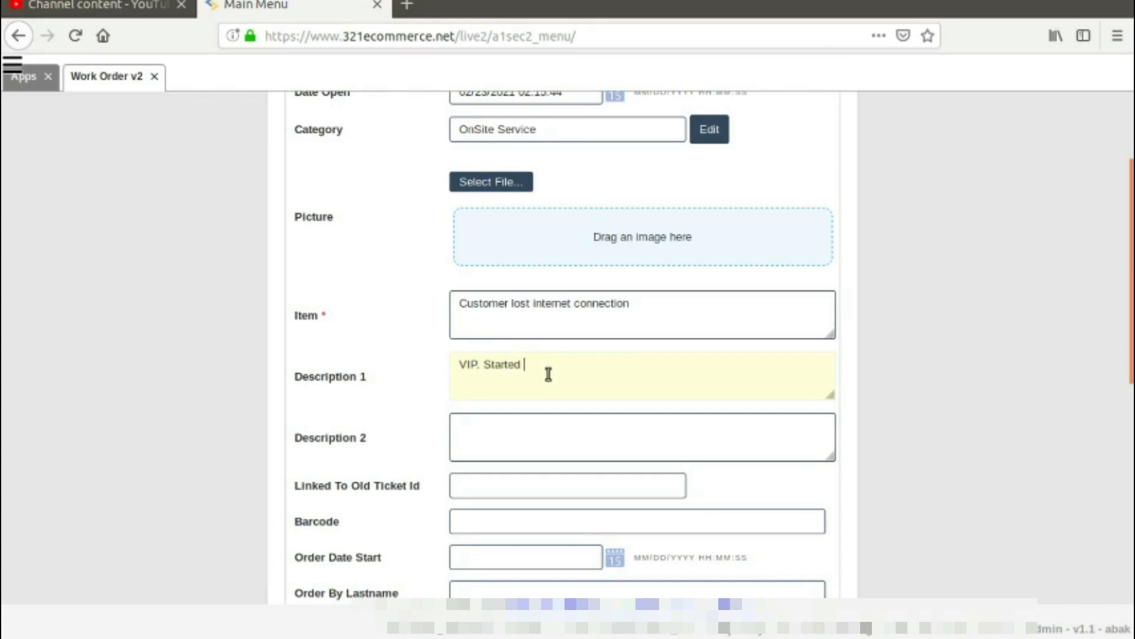
text(30 minuytes)
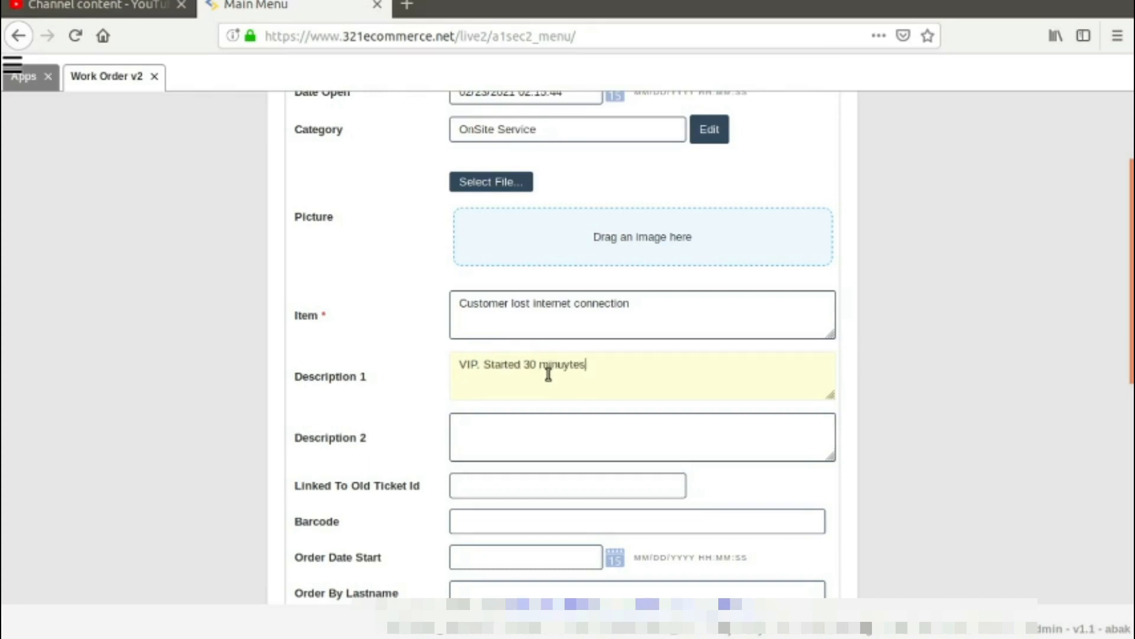
key(BackSpace)
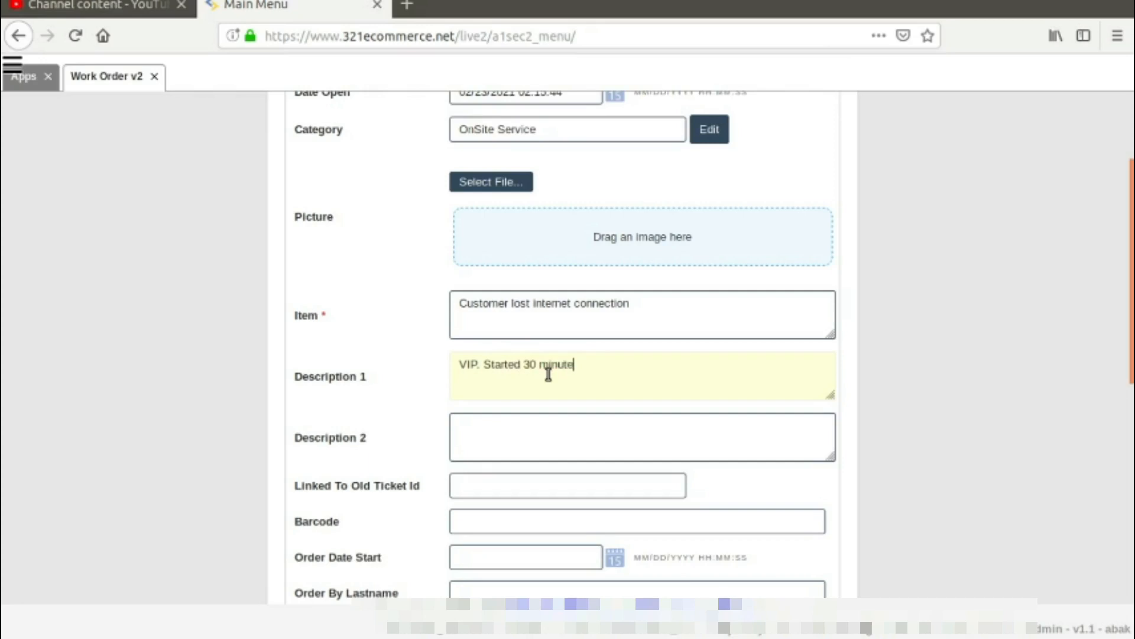
text(s ago)
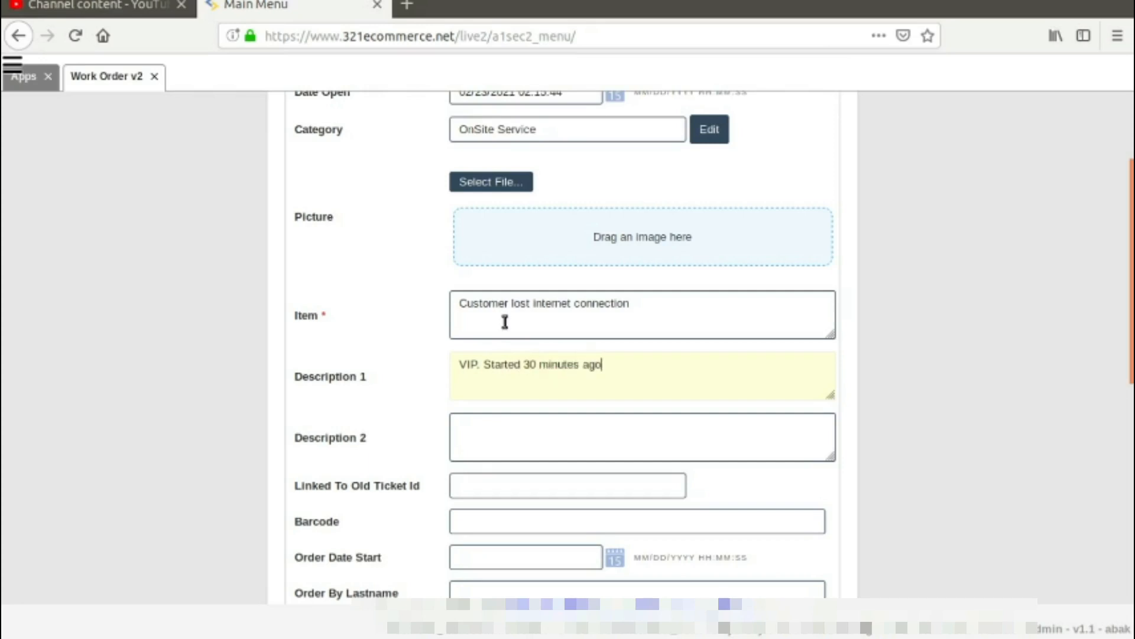
Enter Description 2 as the heading 'technician notes:'.
click(642, 436)
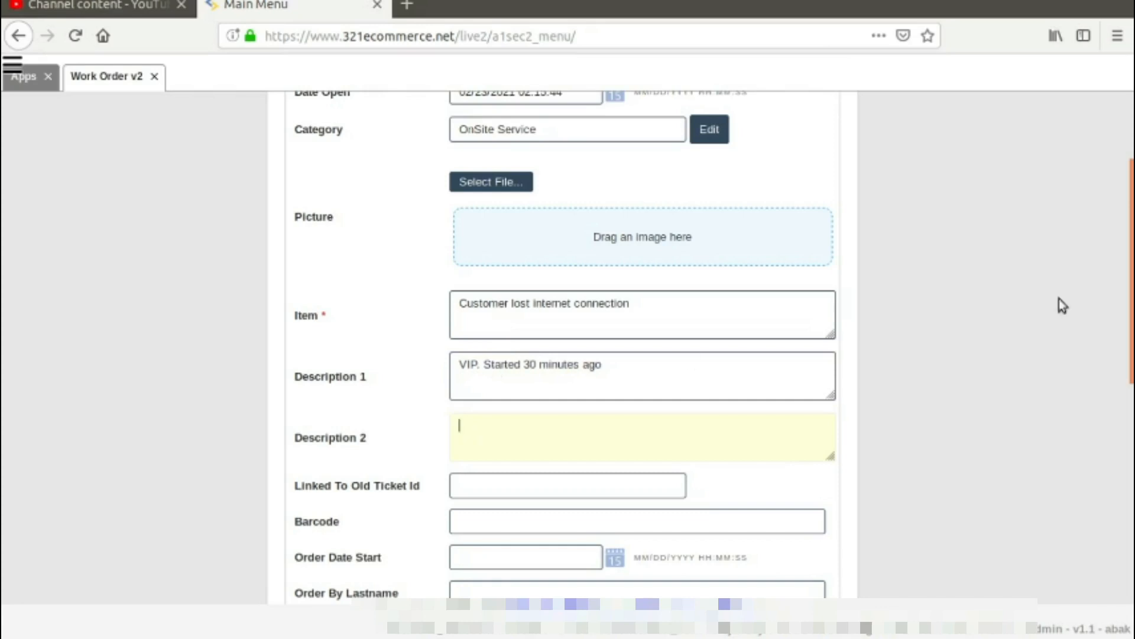
scroll(down, 3)
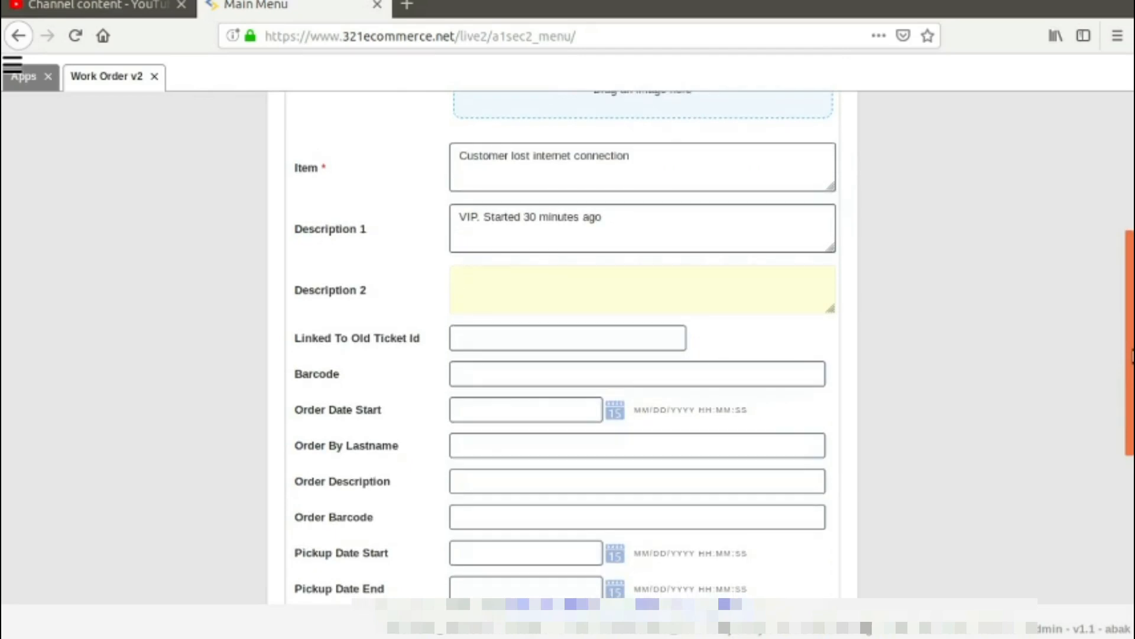
click(637, 288)
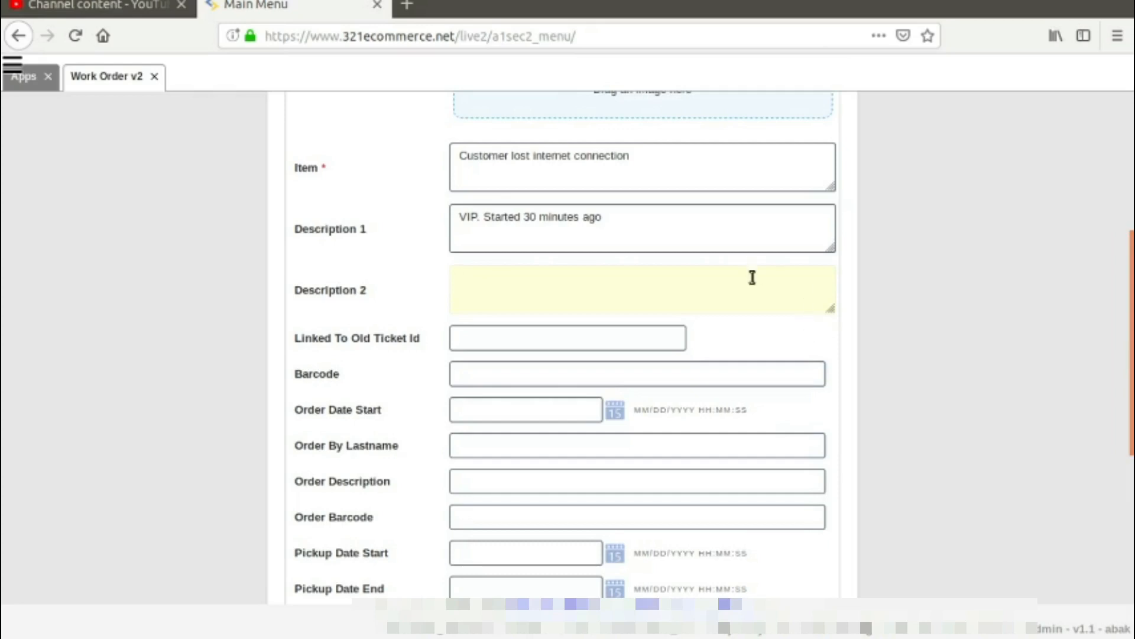
text(tech)
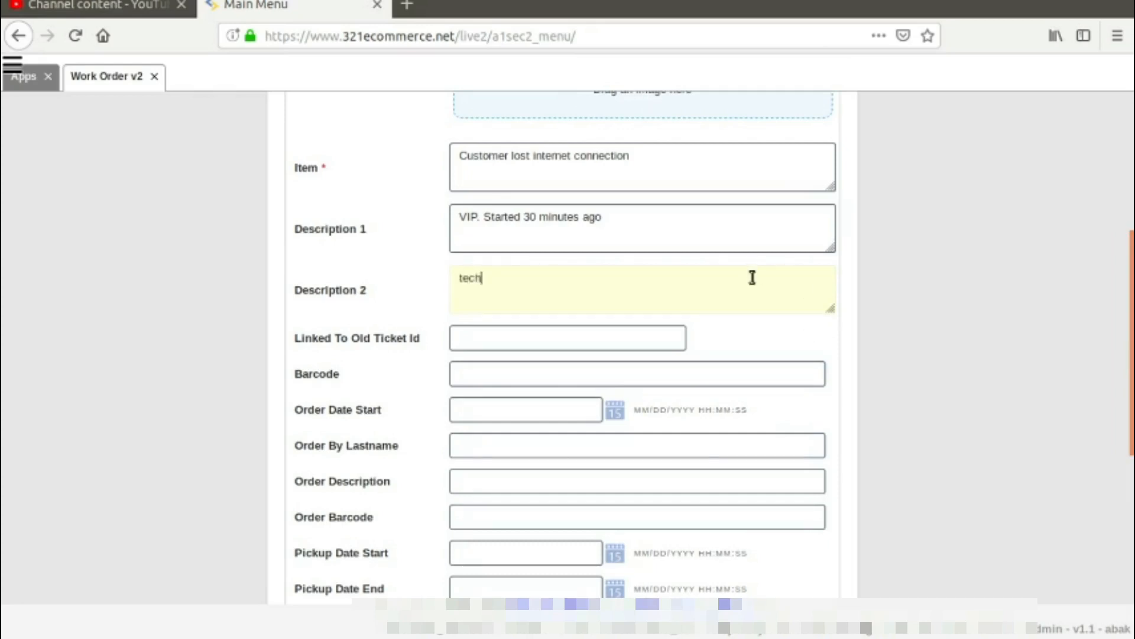
text(nician notes:)
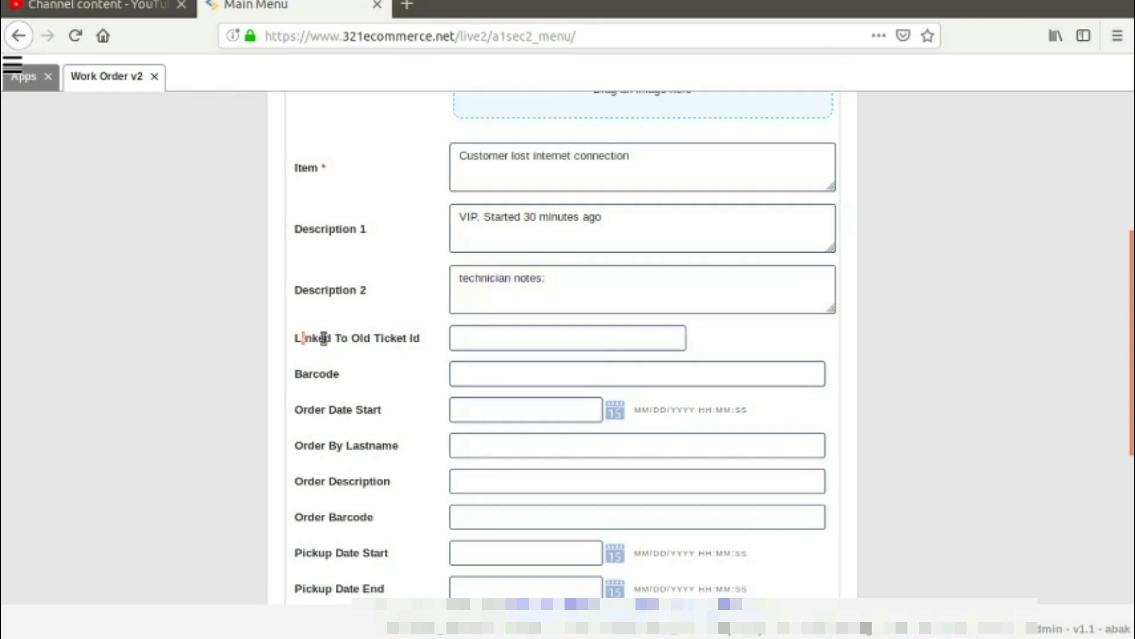
double_click(355, 337)
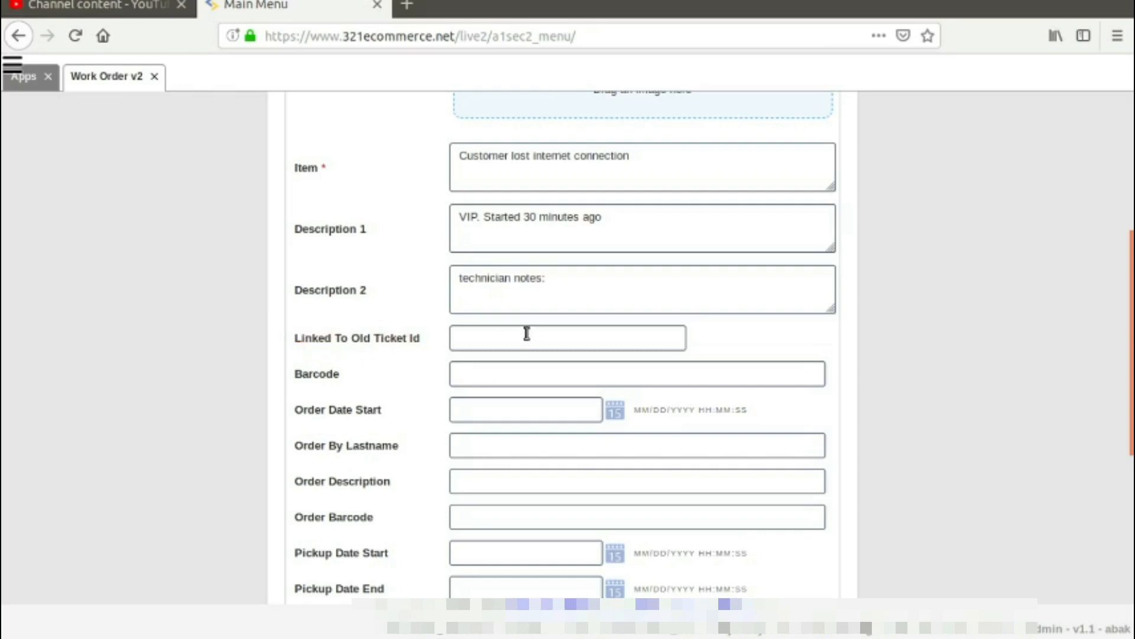
mouse_move(542, 418)
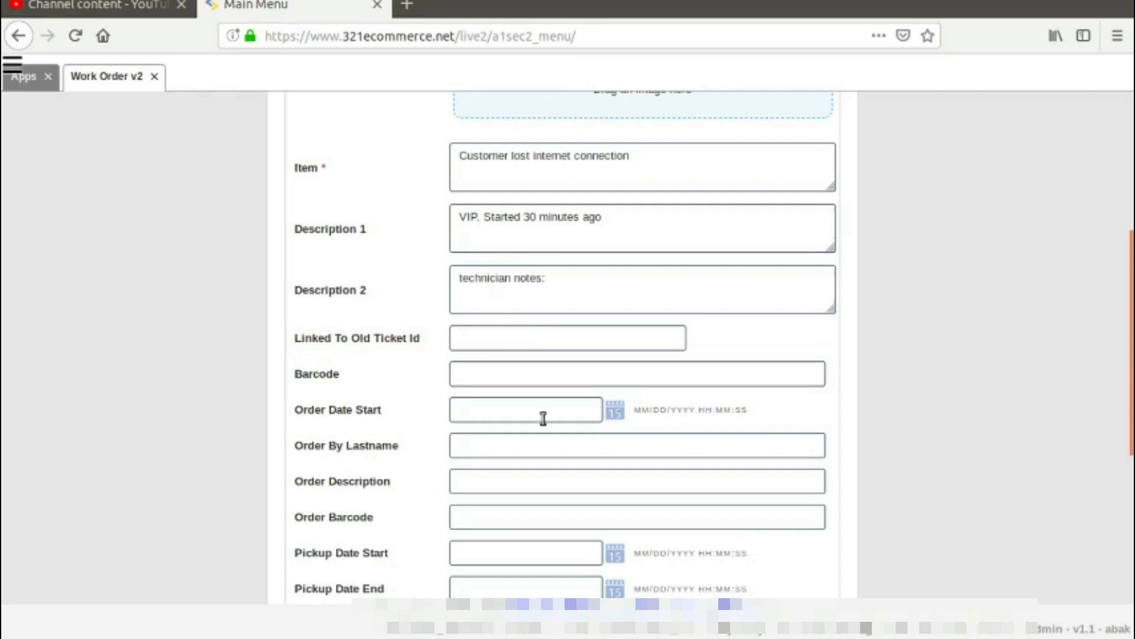
Set the order start date to February 23, 2021 with its time.
scroll(down, 3)
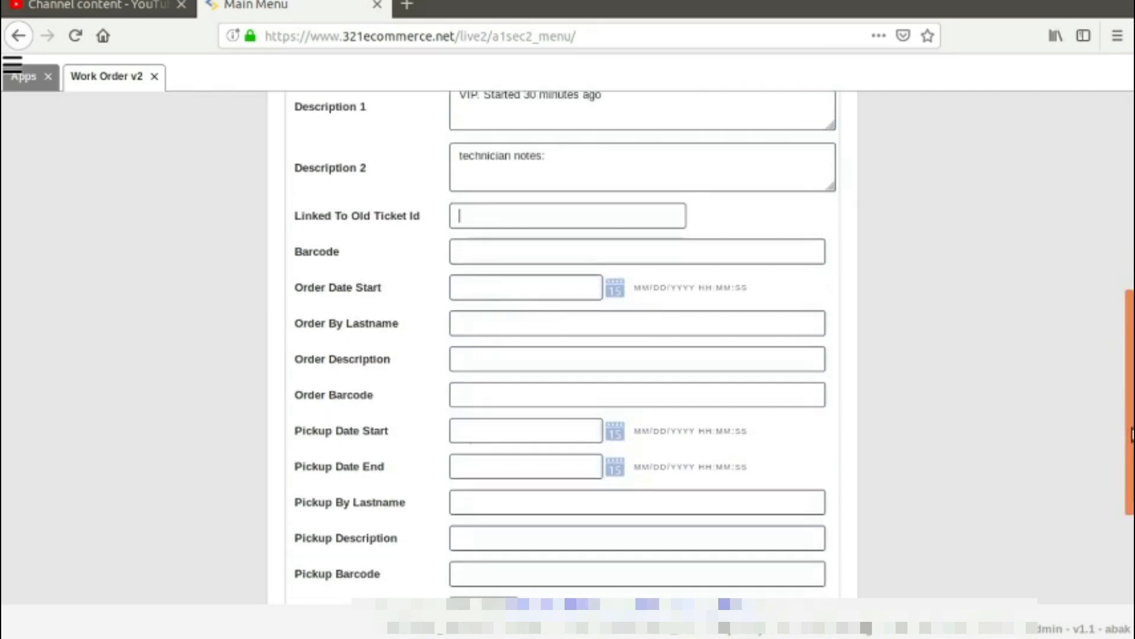
click(525, 287)
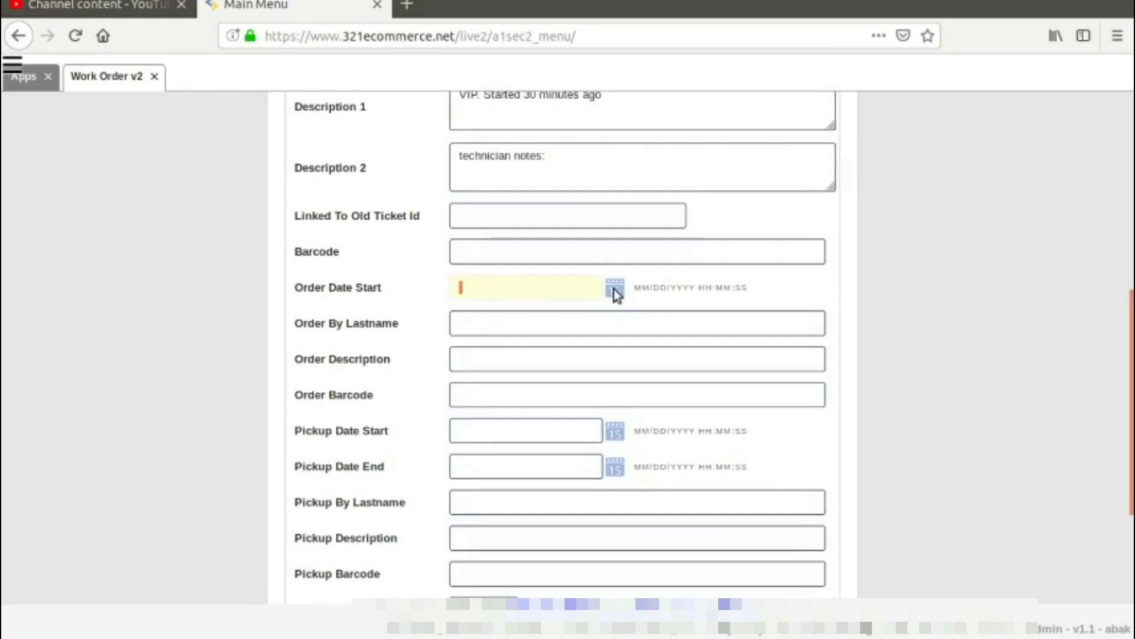
click(615, 287)
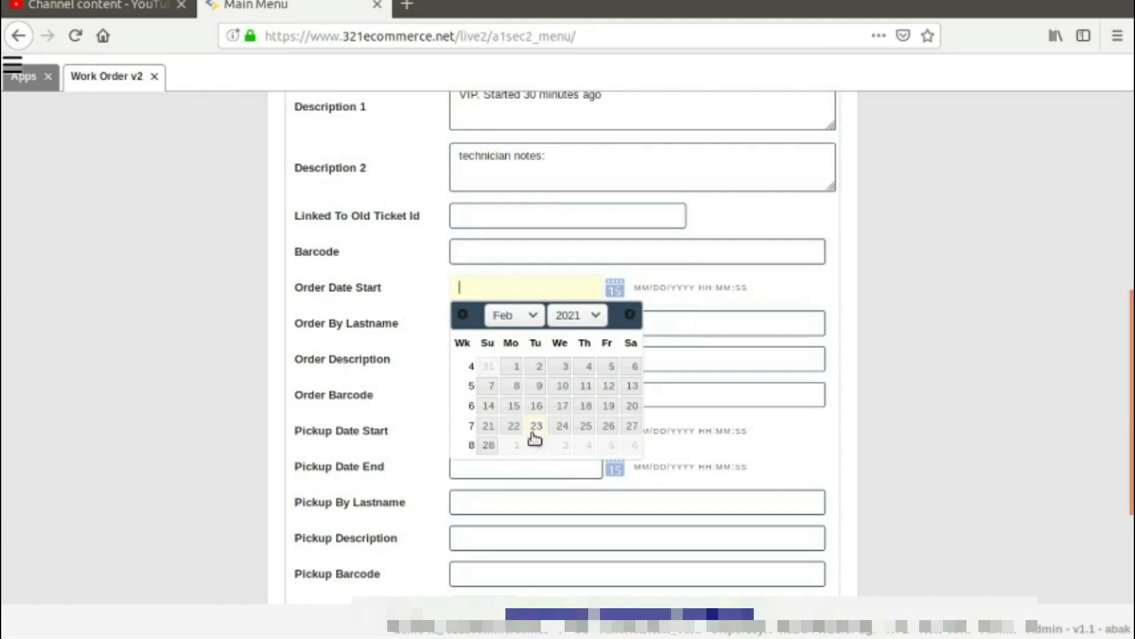
click(535, 425)
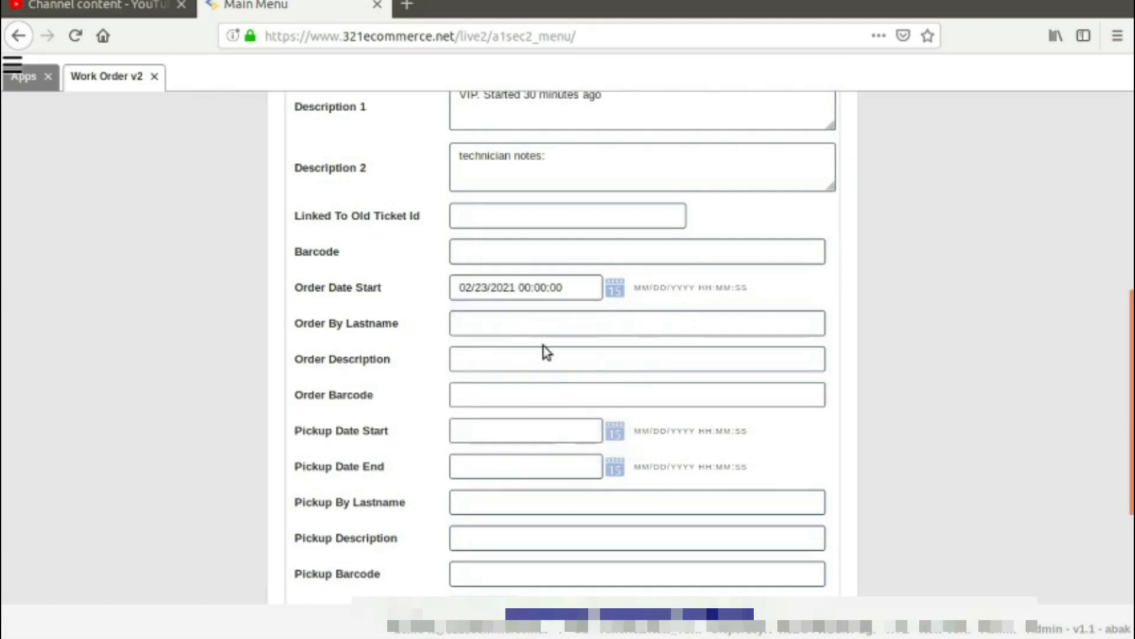
click(526, 287)
text(2:18)
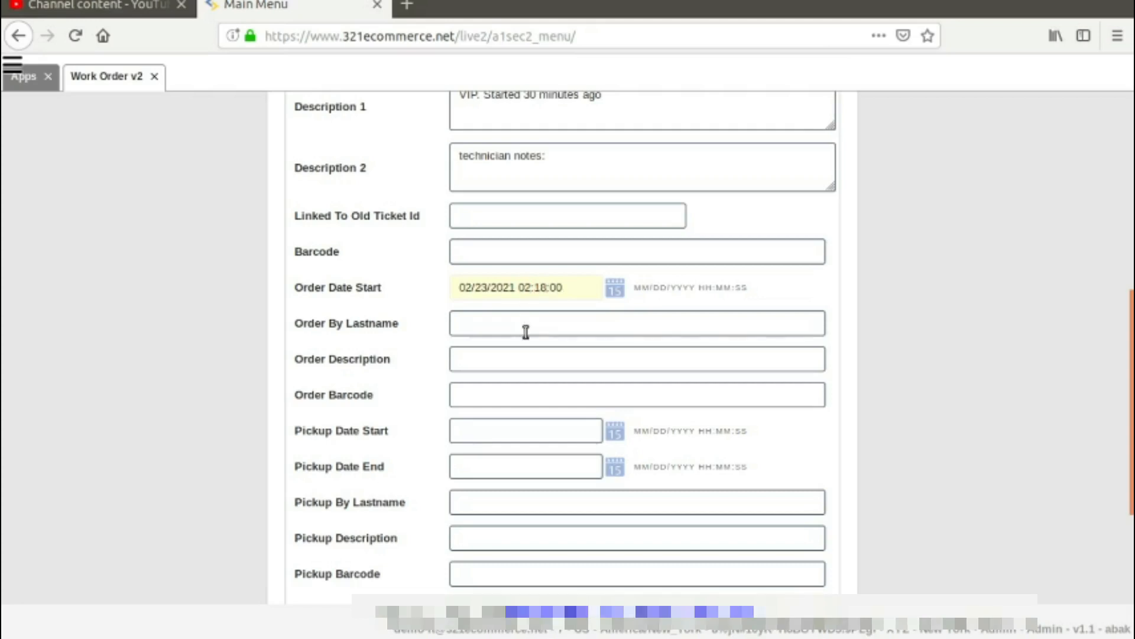
Enter John as order-by name and pickup start 02/23/2021 02:18:00.
click(636, 323)
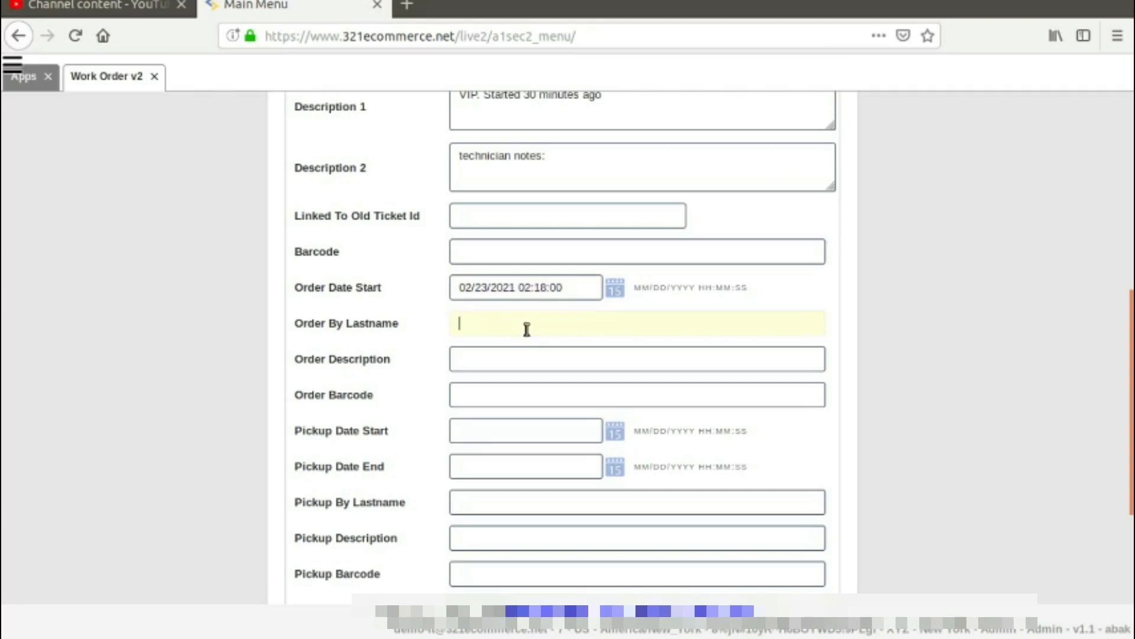
text(John Smith)
click(637, 358)
text(Outage)
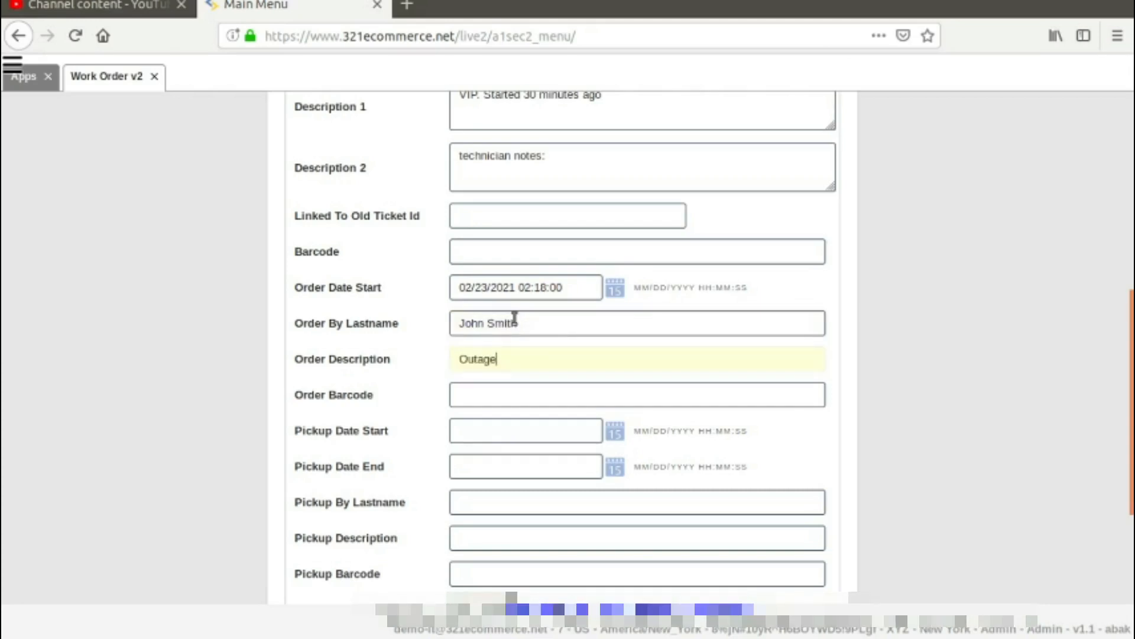
click(525, 429)
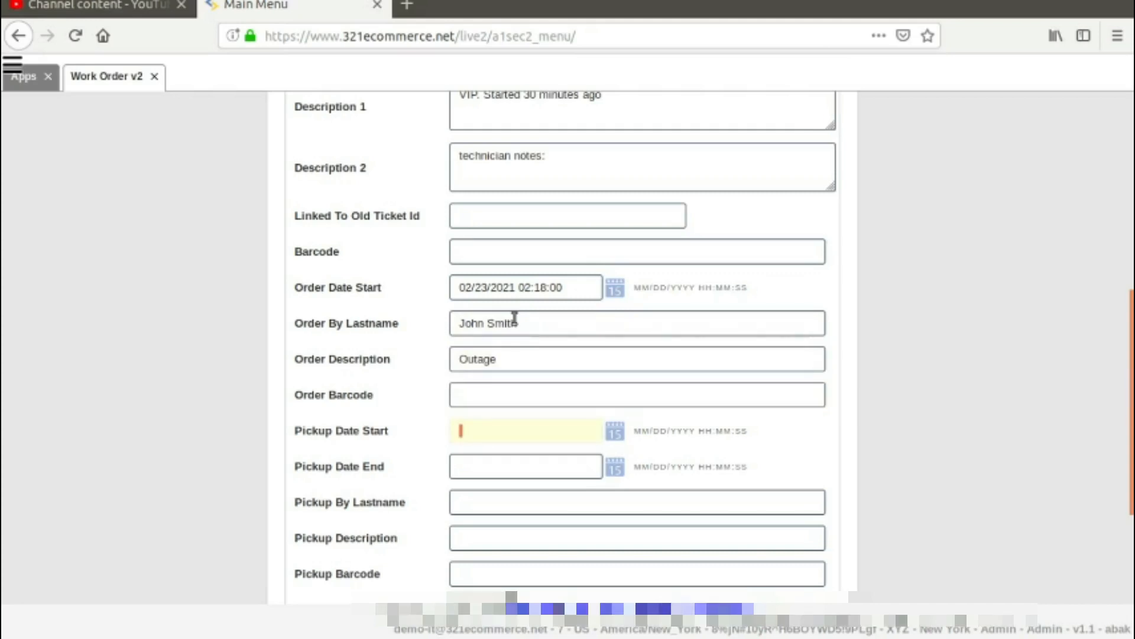
mouse_move(561, 324)
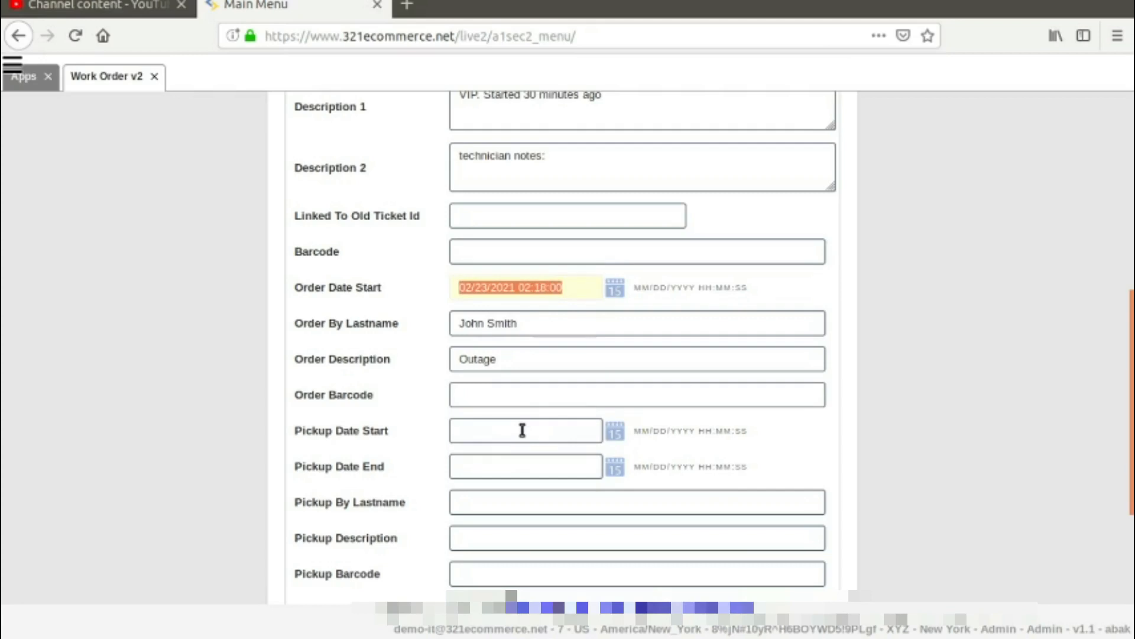
text(02/23/2021 02:18:00)
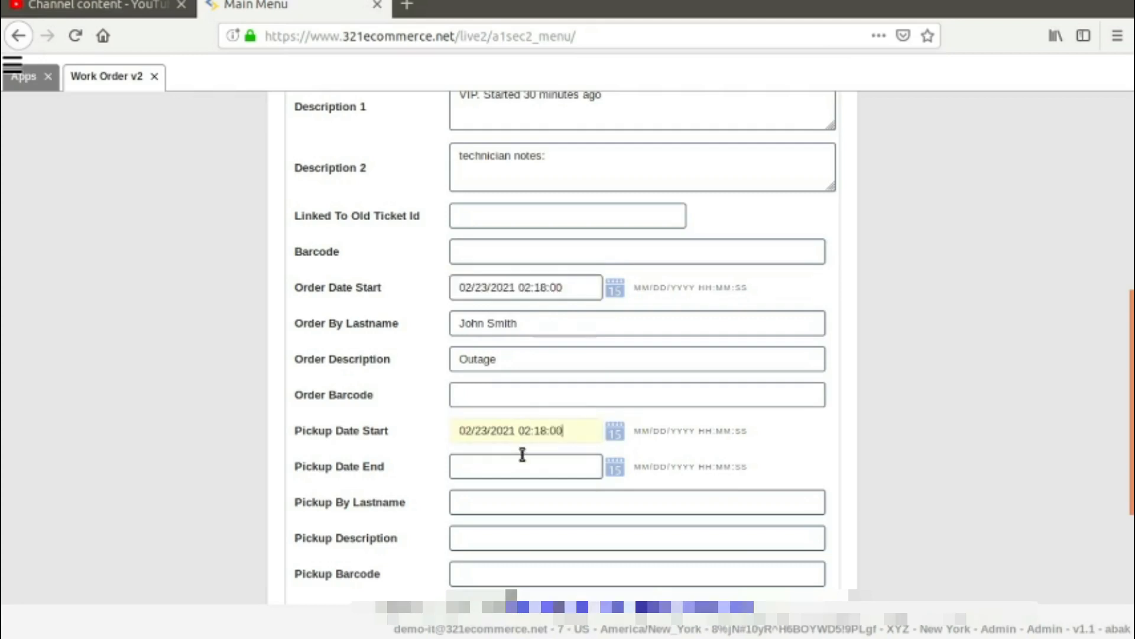
click(525, 465)
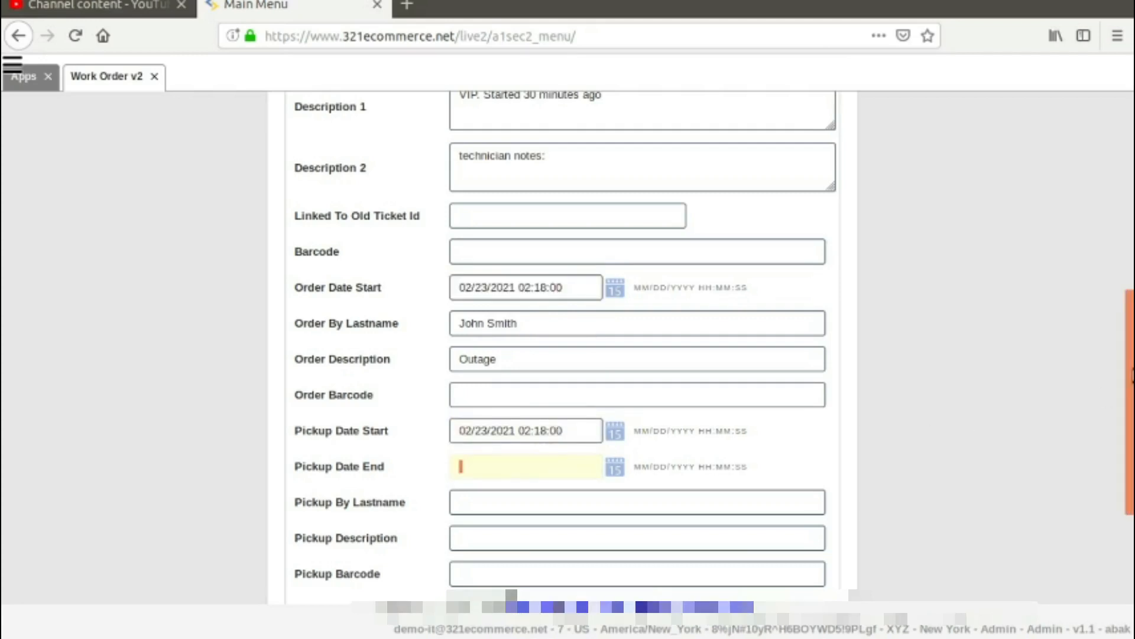
Enter Joe Technician as pickup name and add the completed work order.
scroll(down, 3)
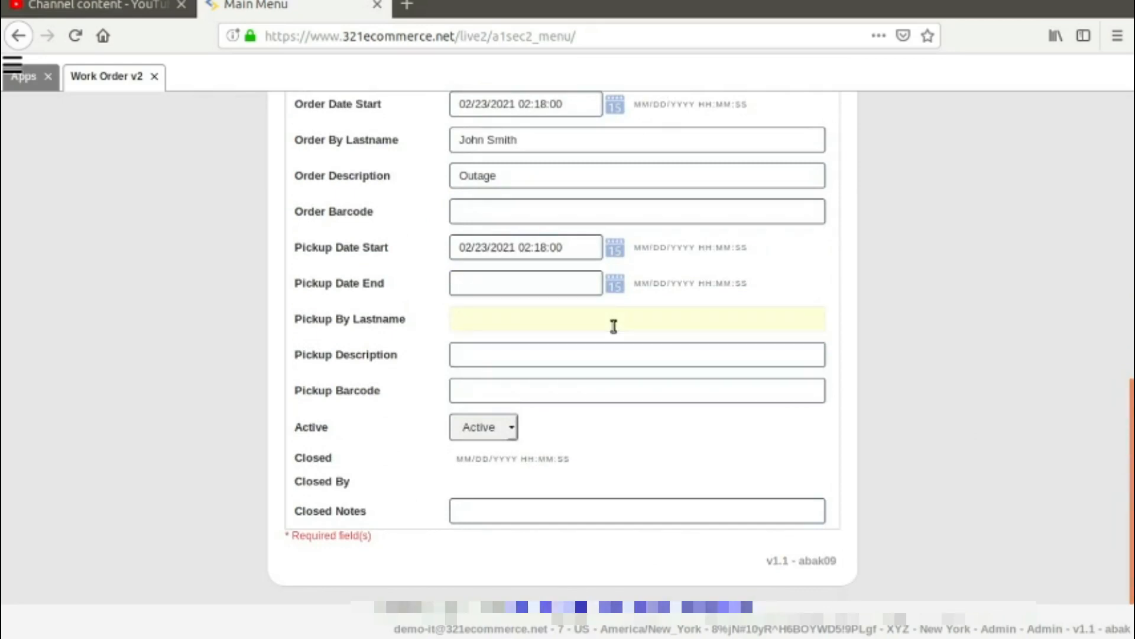
text(Joe)
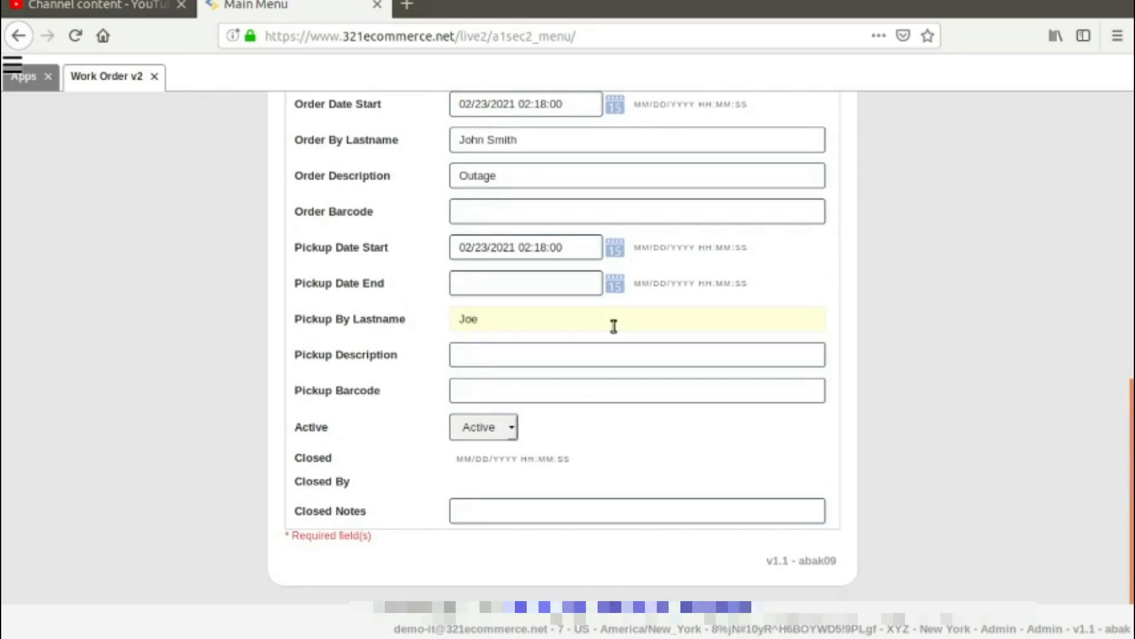
text(Wo)
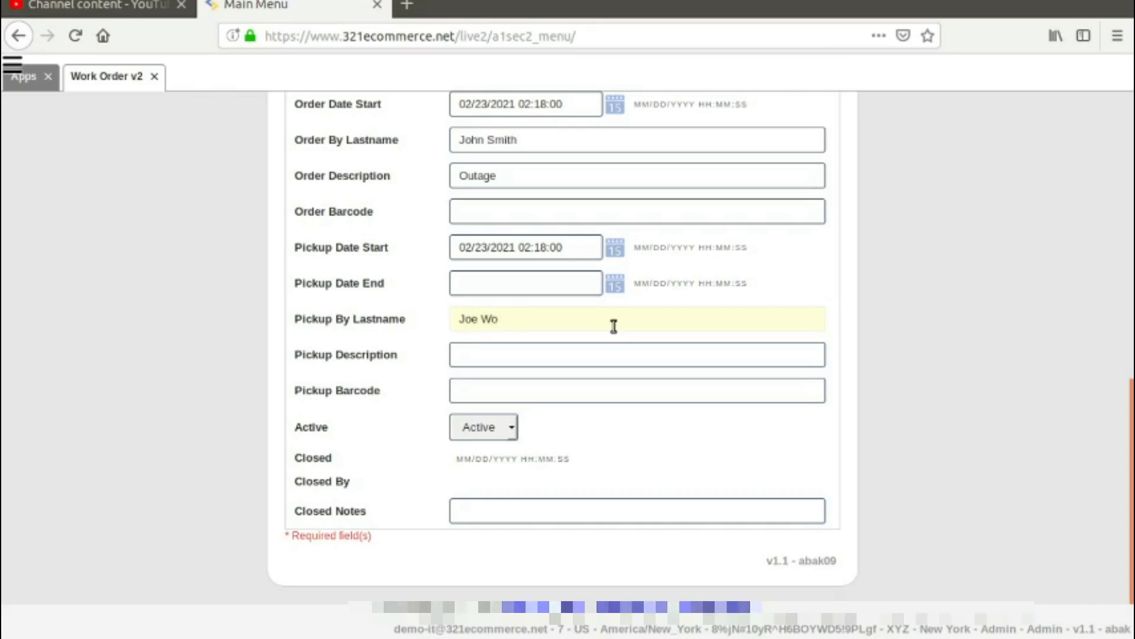
text(Technician)
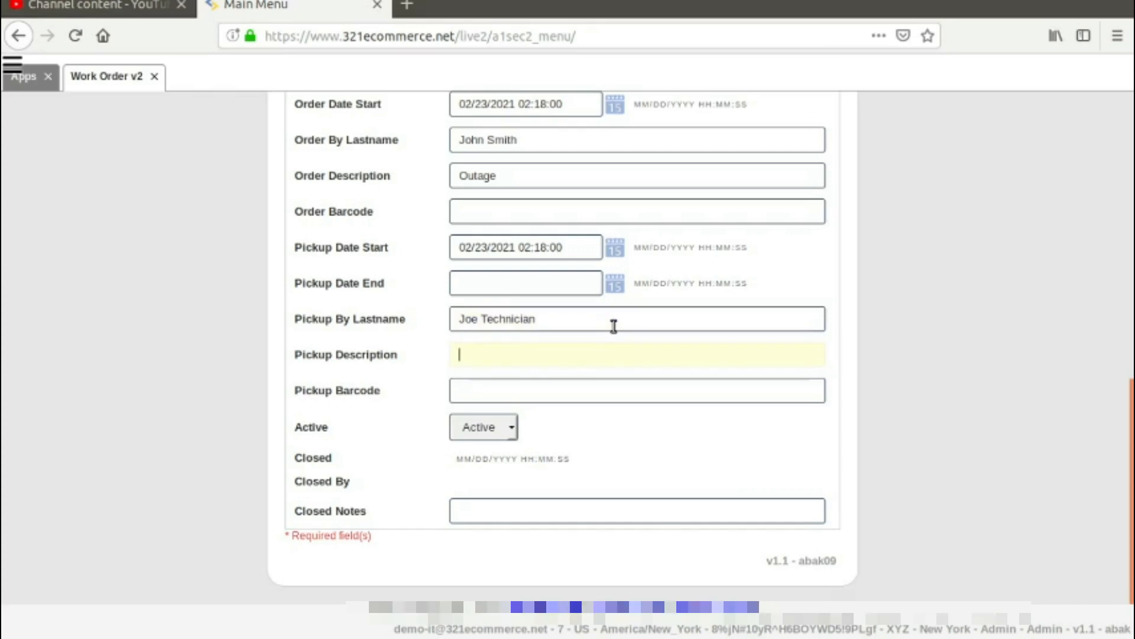
click(635, 390)
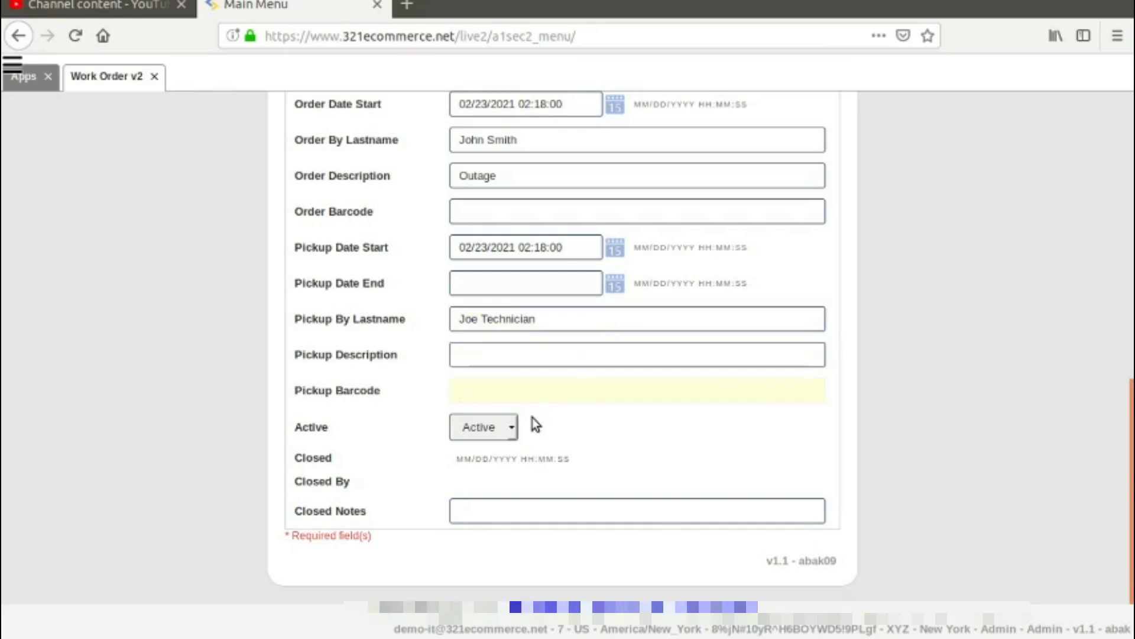
click(636, 390)
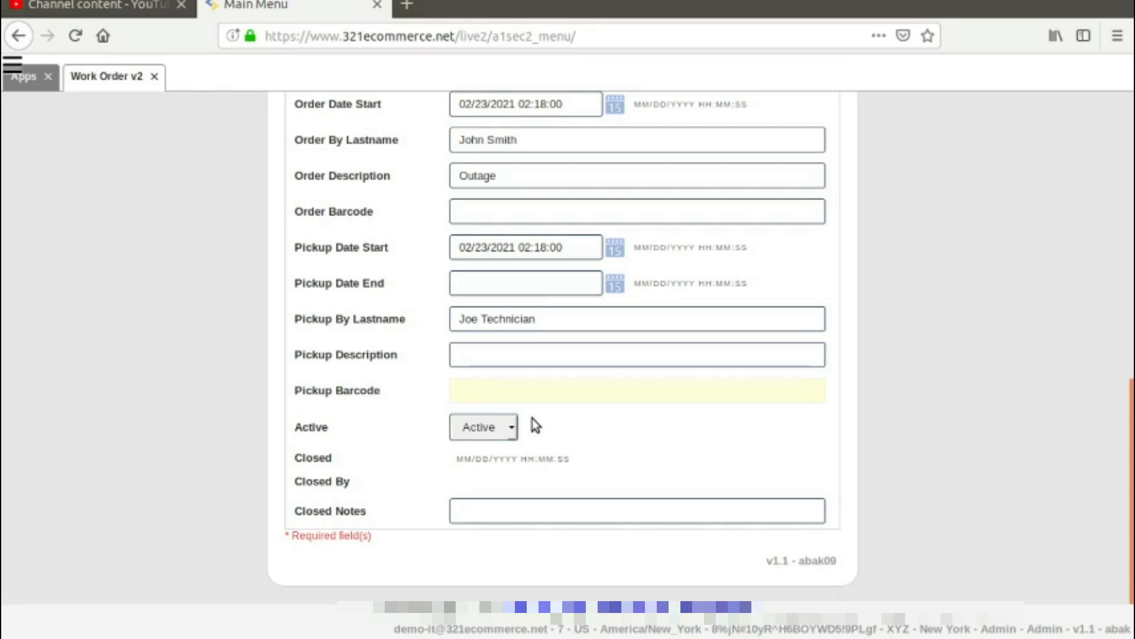
click(636, 389)
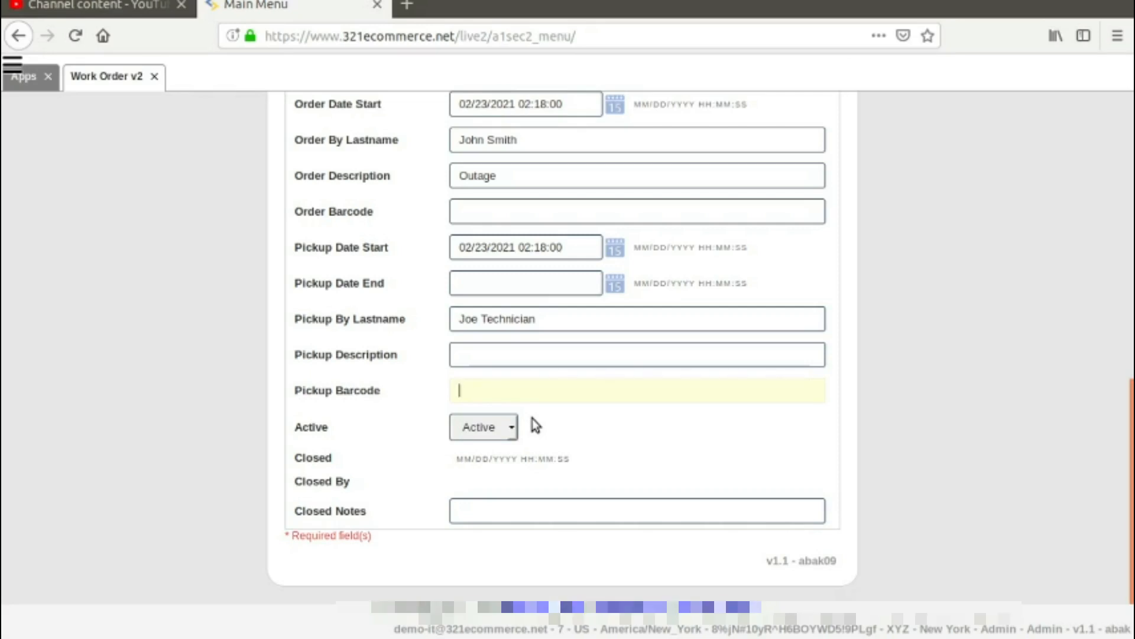
mouse_move(525, 429)
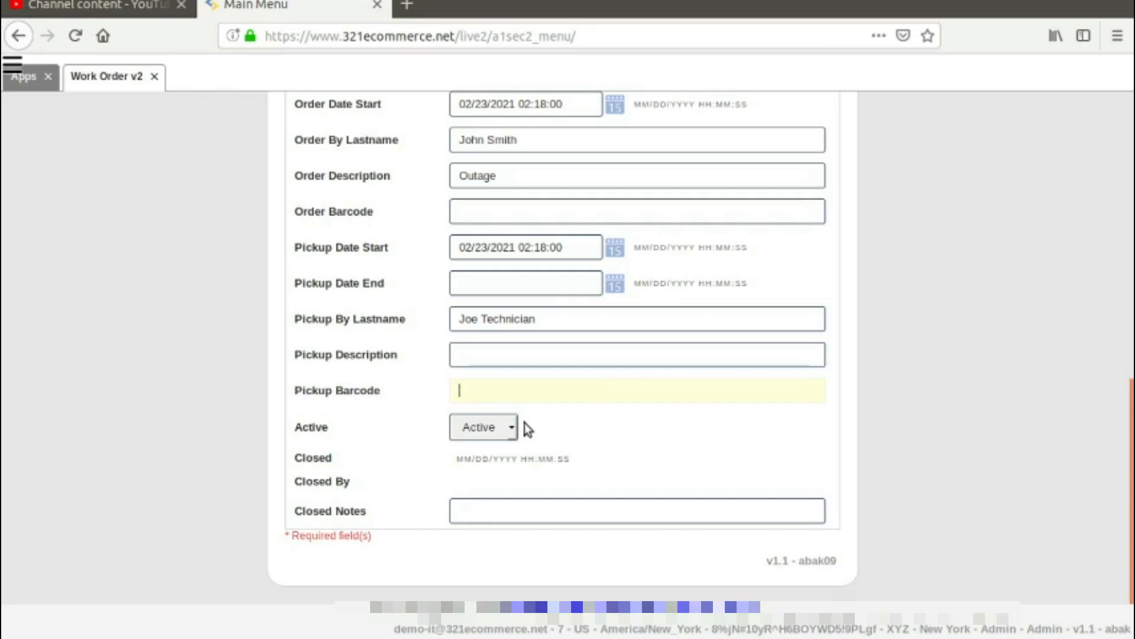
click(483, 426)
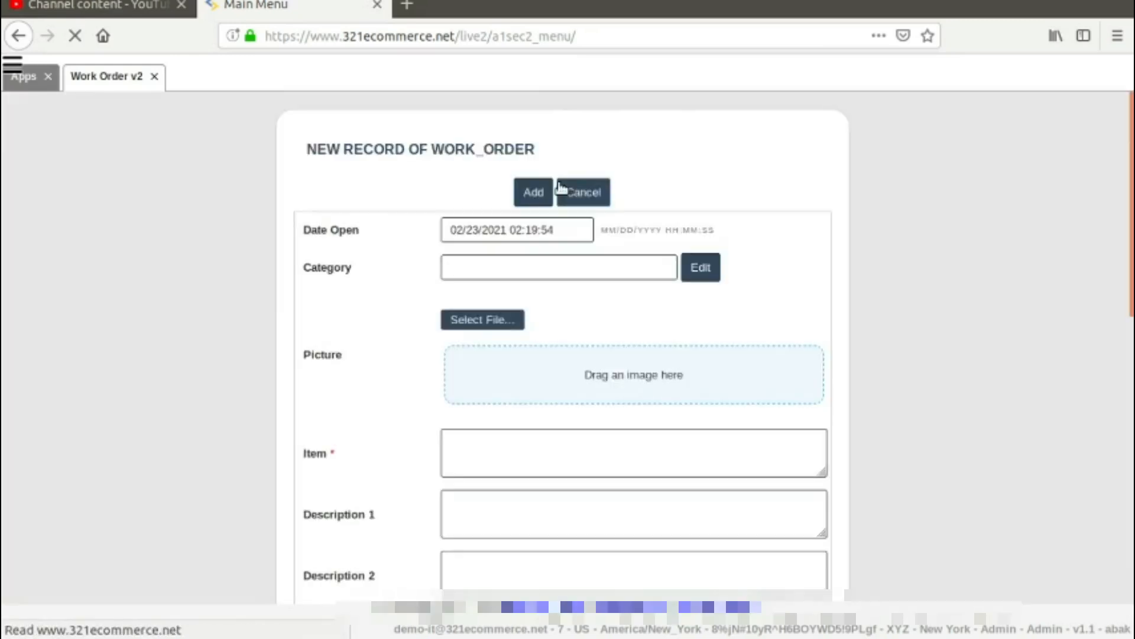
Leave the blank form for the work order list and bring up the search form.
click(581, 191)
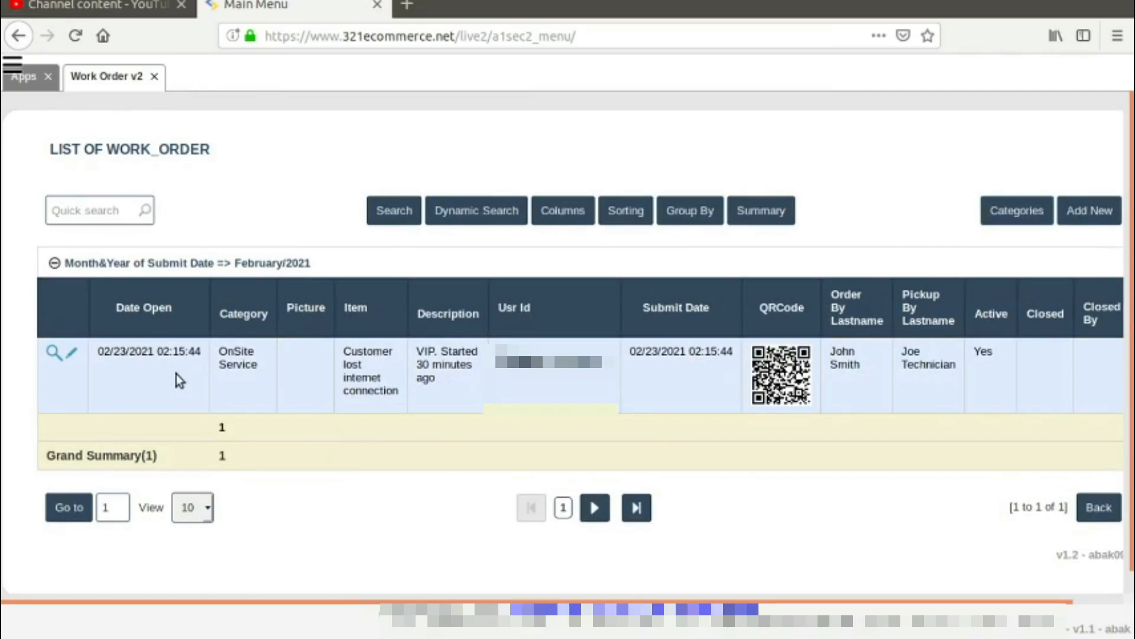
mouse_move(873, 368)
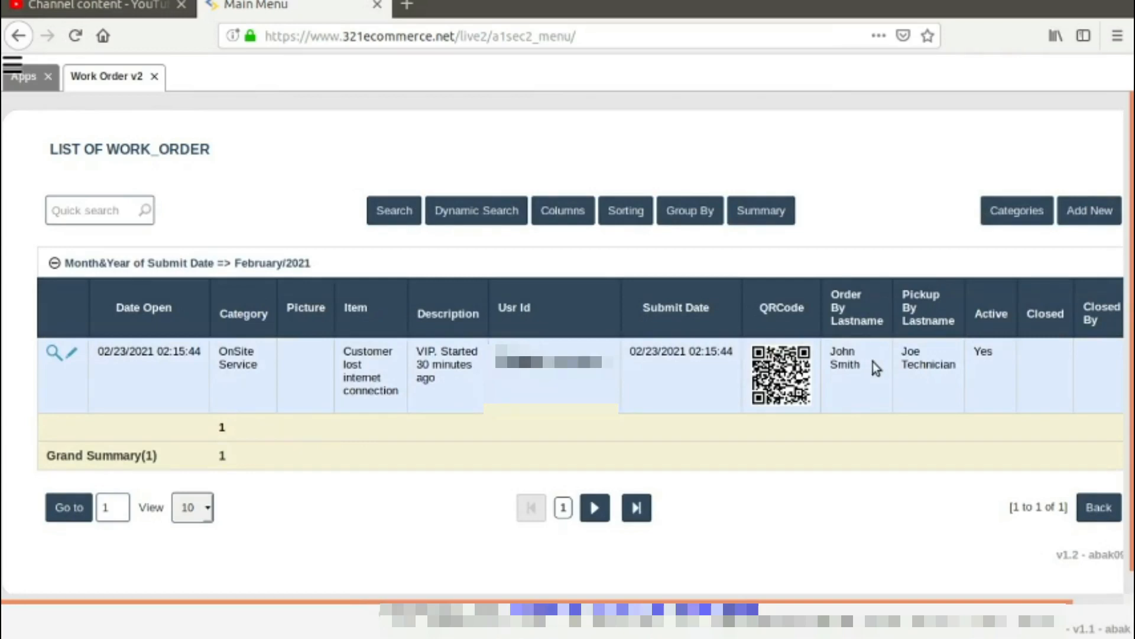
double_click(843, 358)
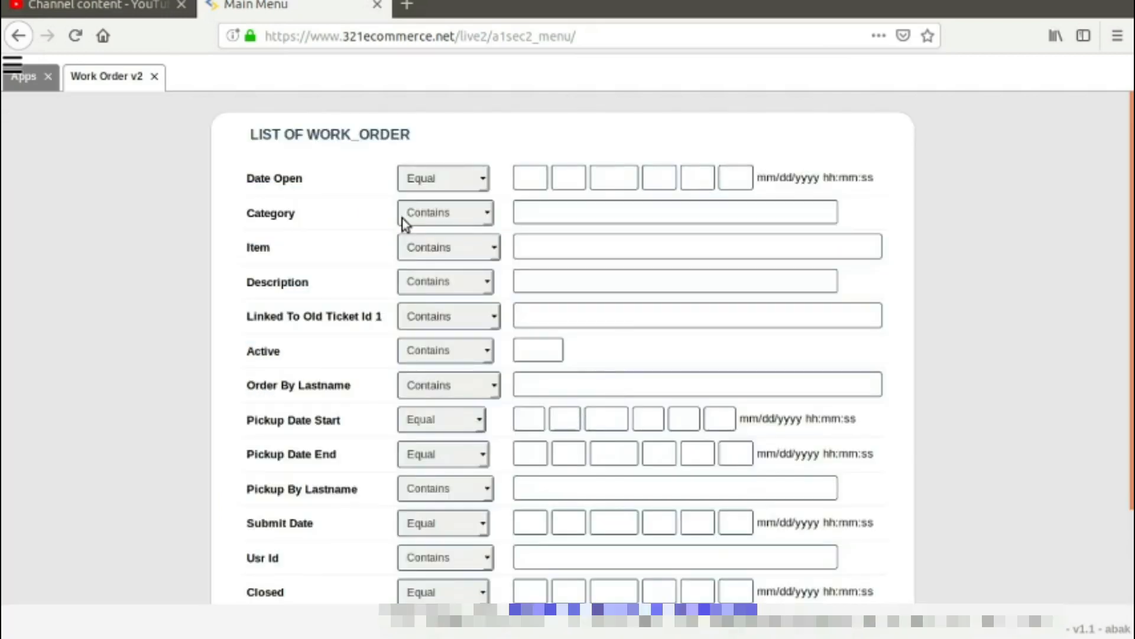
mouse_move(435, 461)
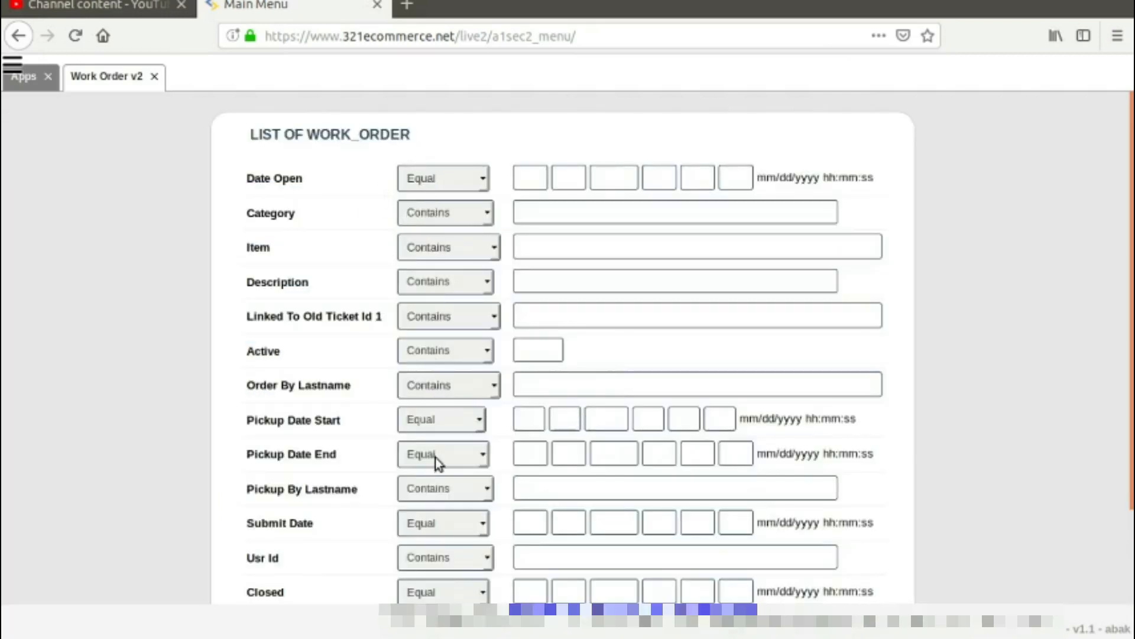
mouse_move(577, 535)
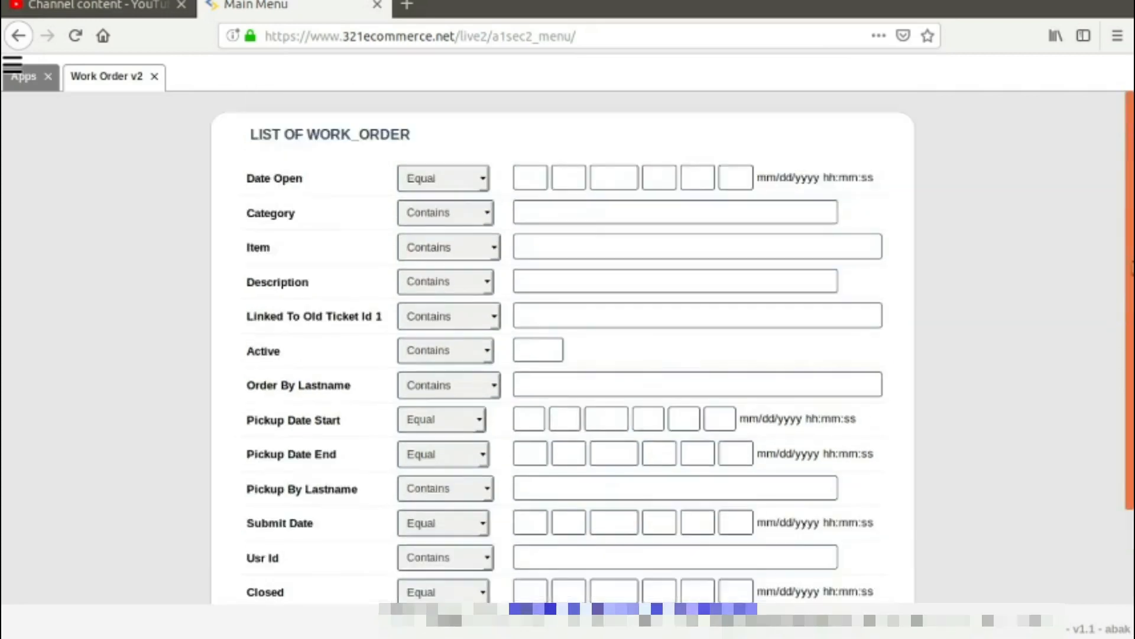
Scroll through the per-field Equal/Contains search criteria.
scroll(down, 3)
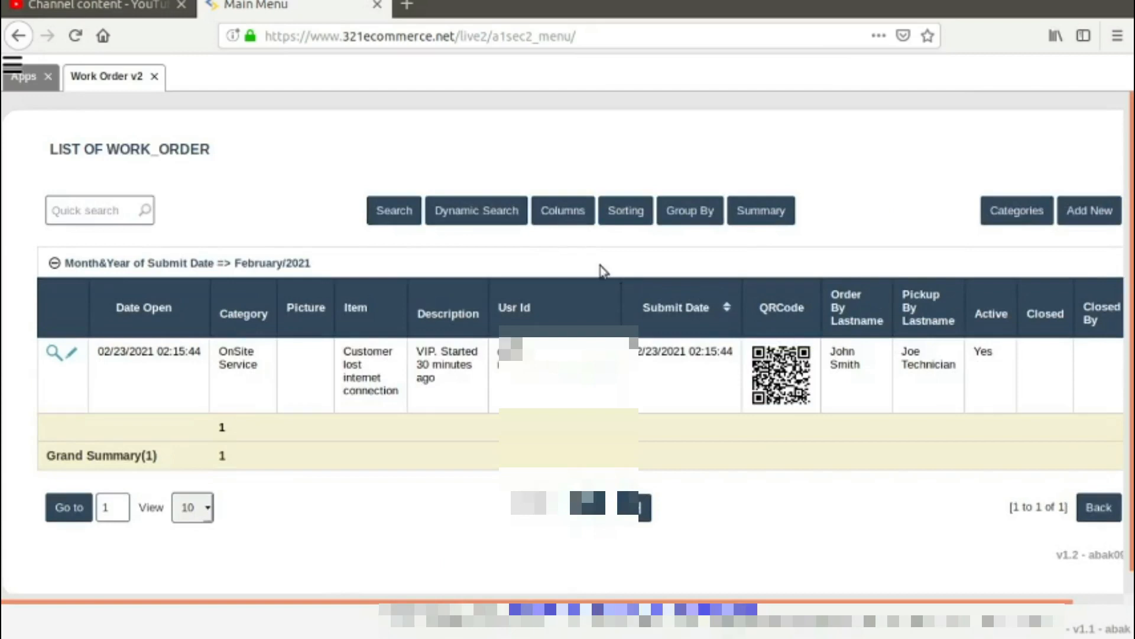
Add a Dynamic Search condition on Category containing 'Onsite'.
click(477, 210)
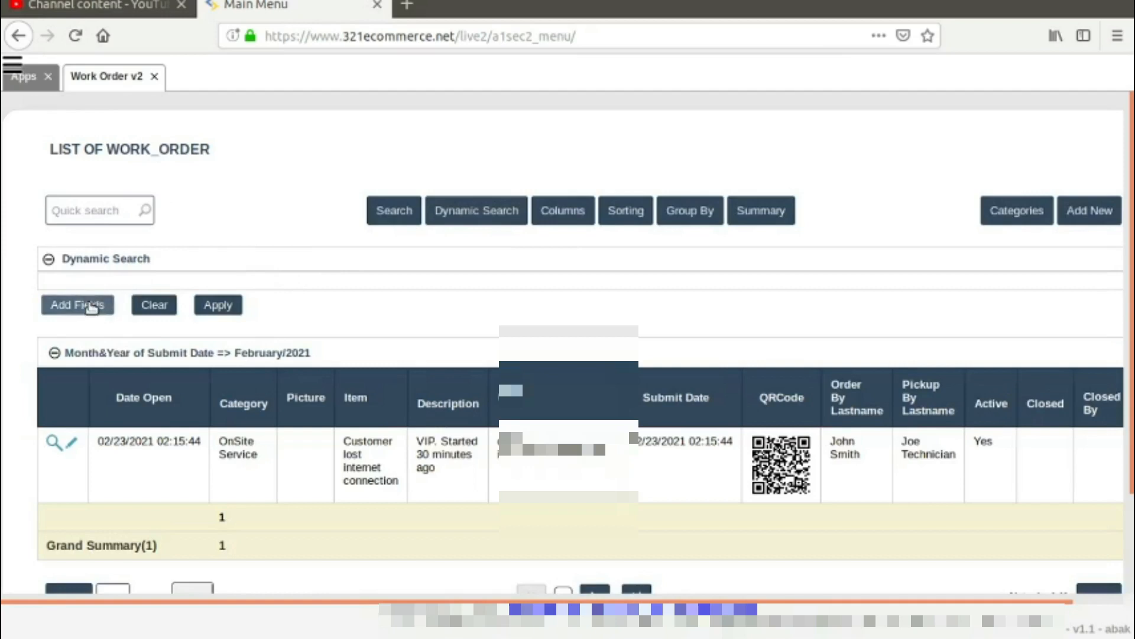
click(77, 304)
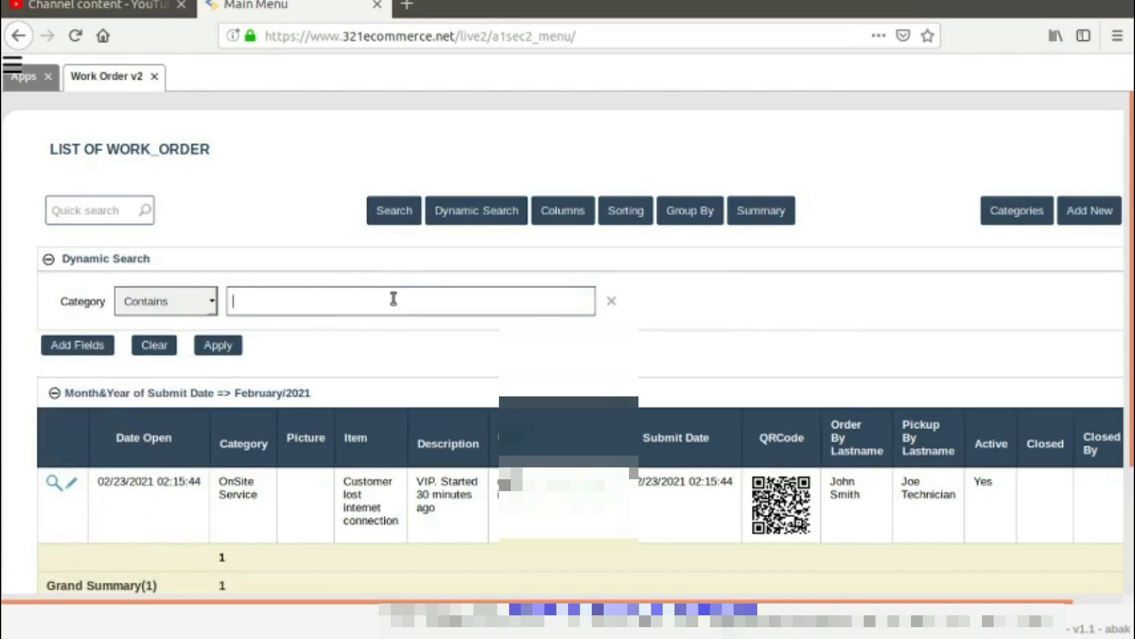
text(Onsit)
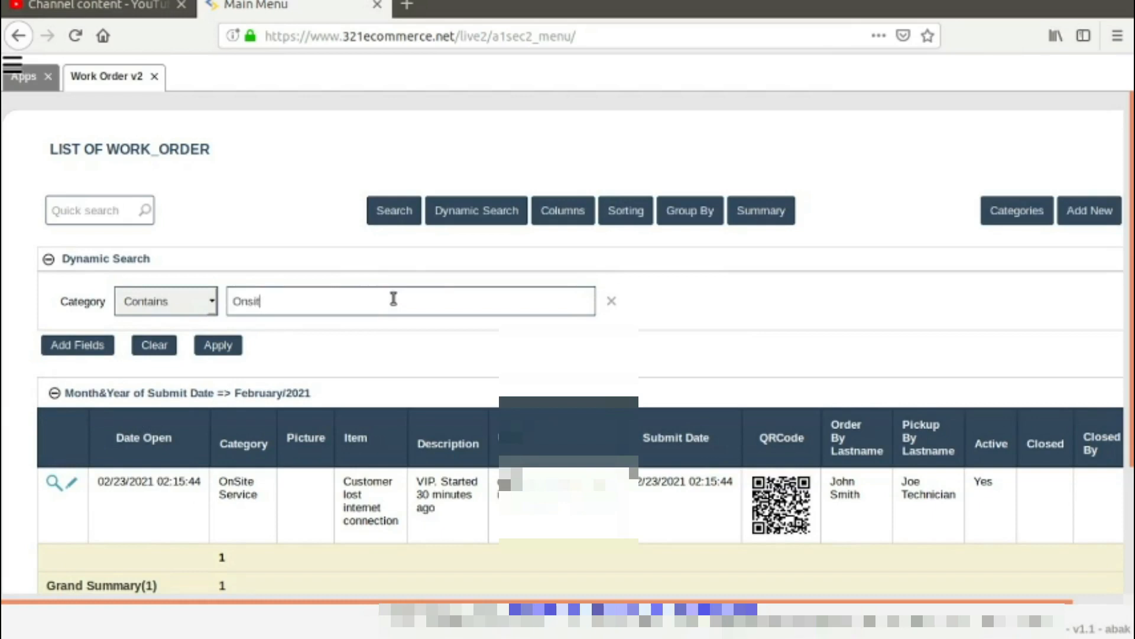
text(e)
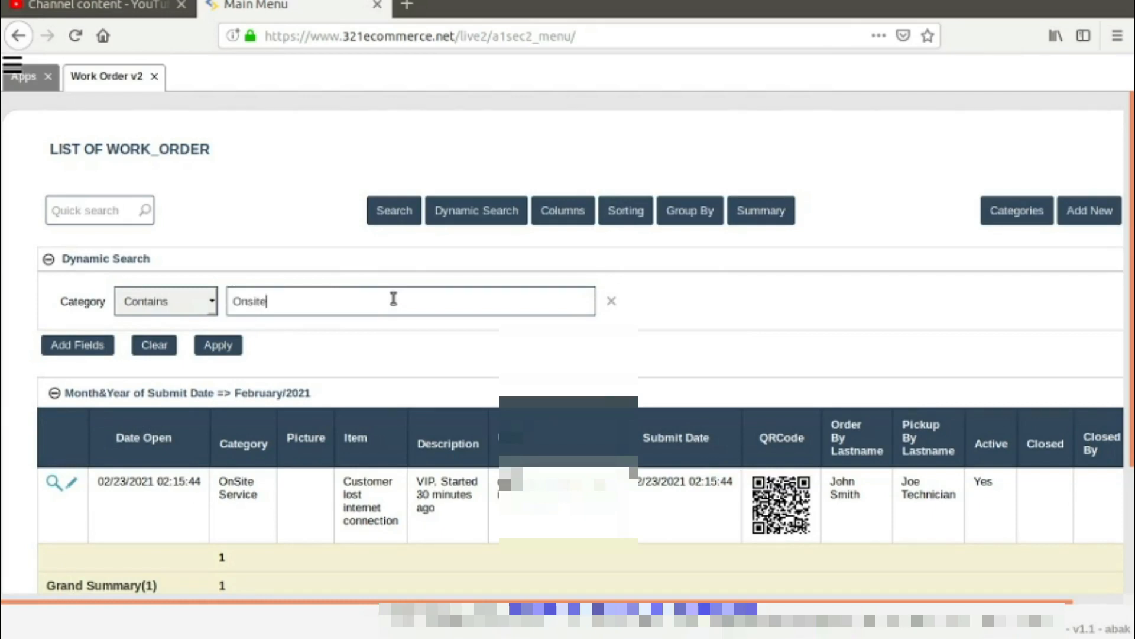
mouse_move(613, 303)
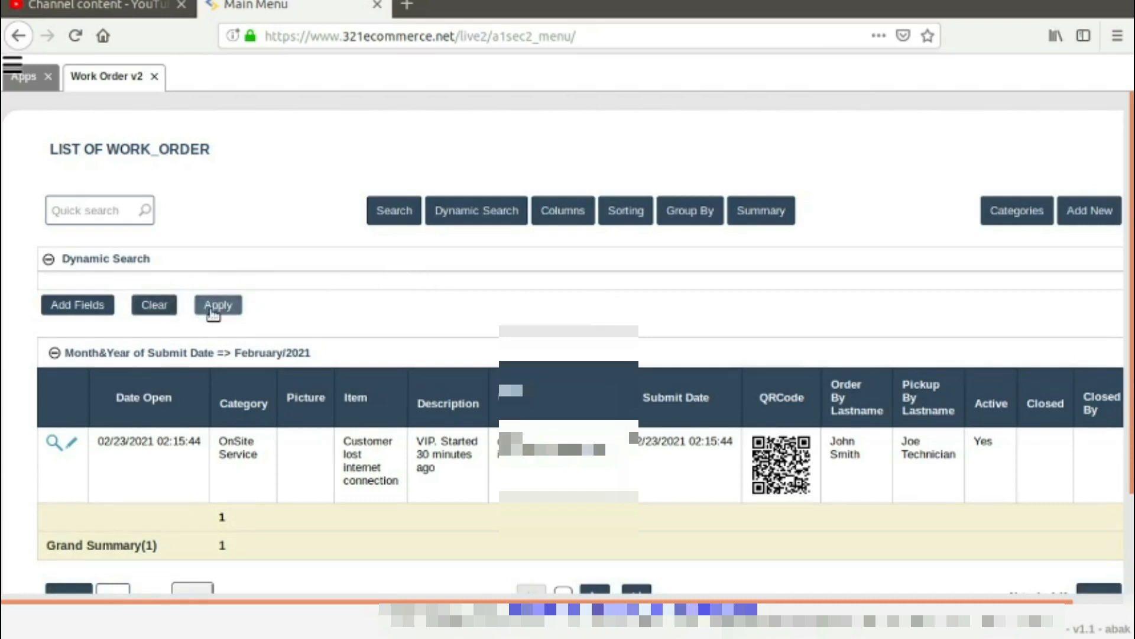
mouse_move(155, 304)
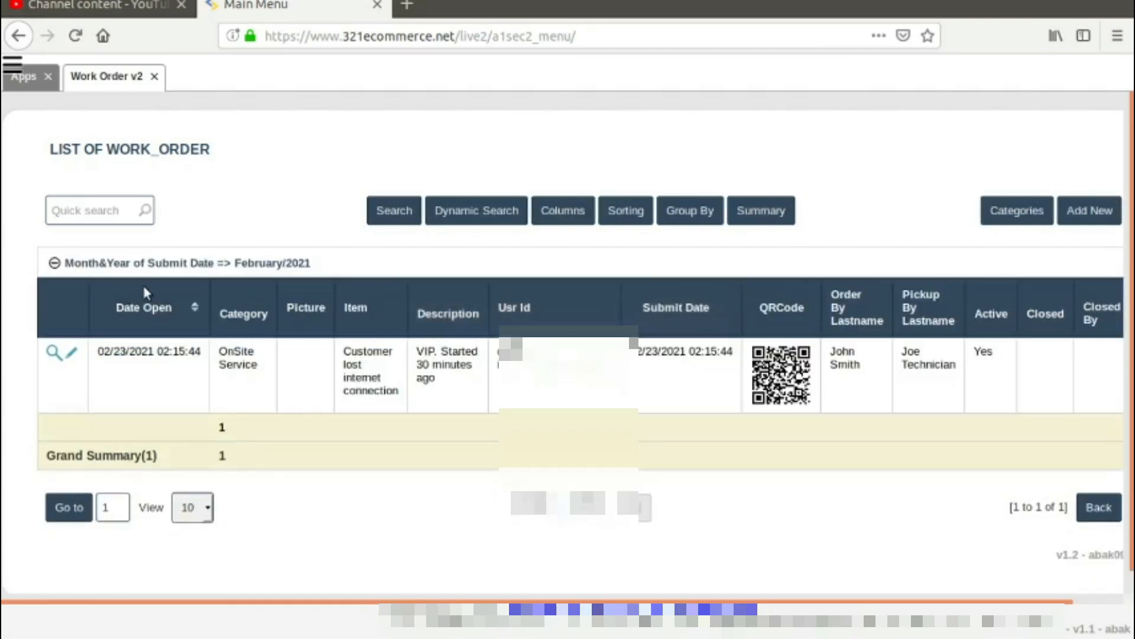
mouse_move(174, 261)
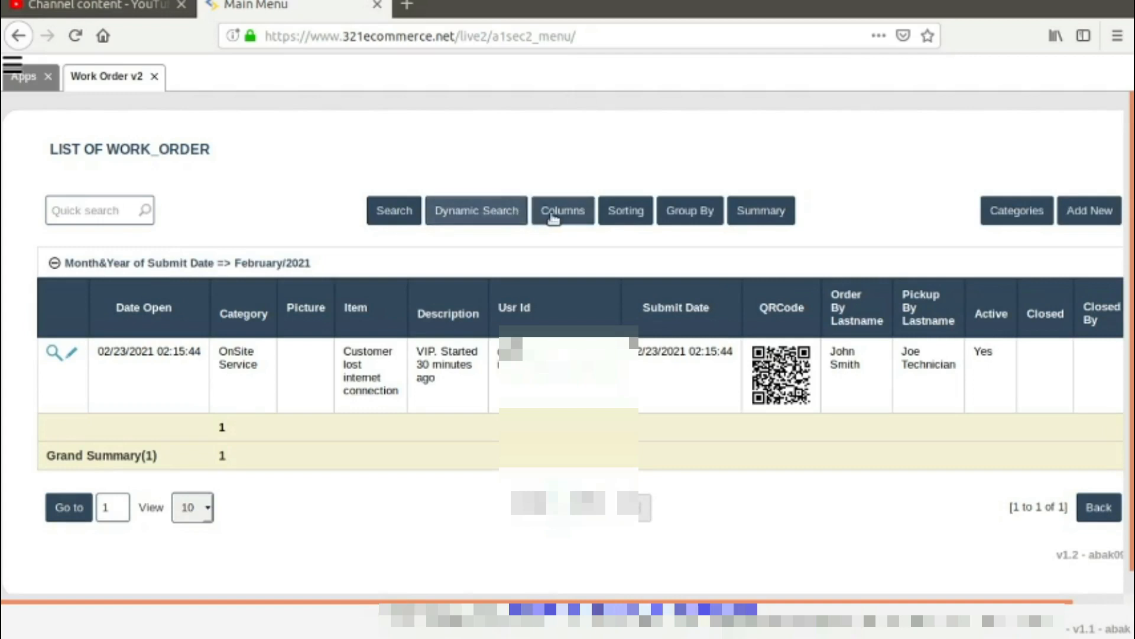
In the column chooser, move Description from the displayed columns into the unused columns group.
click(562, 210)
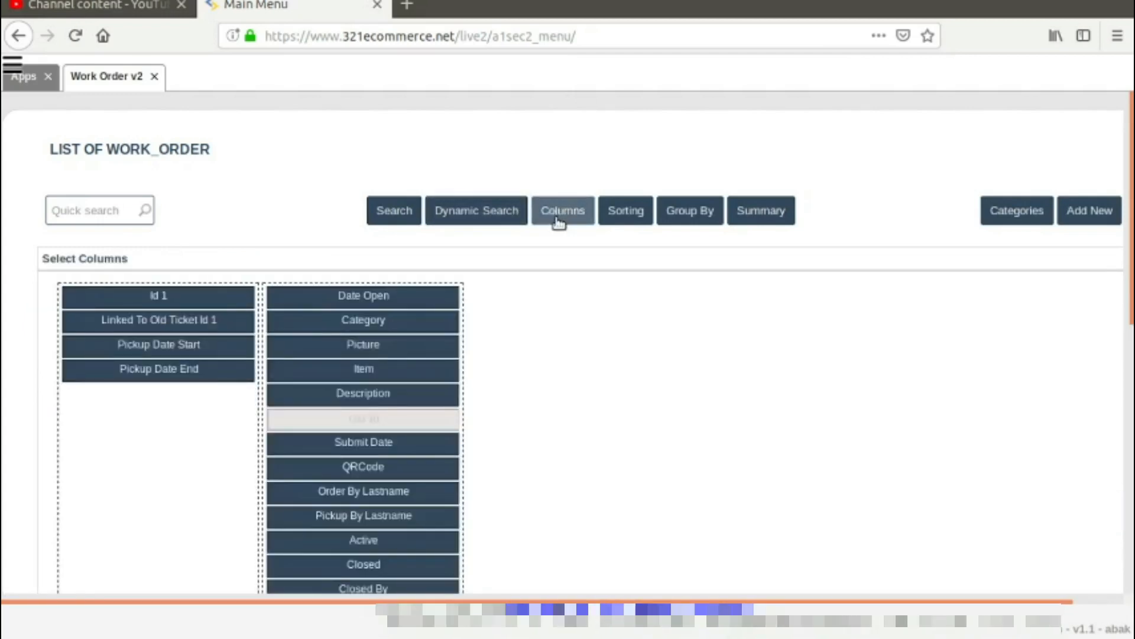
mouse_move(362, 344)
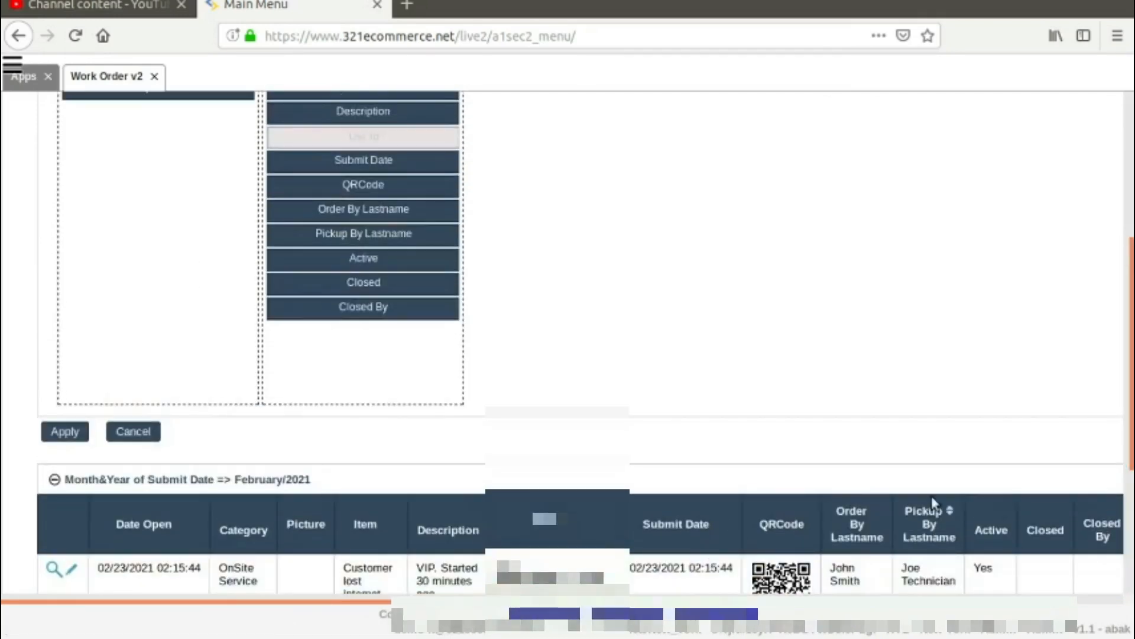
scroll(up, 3)
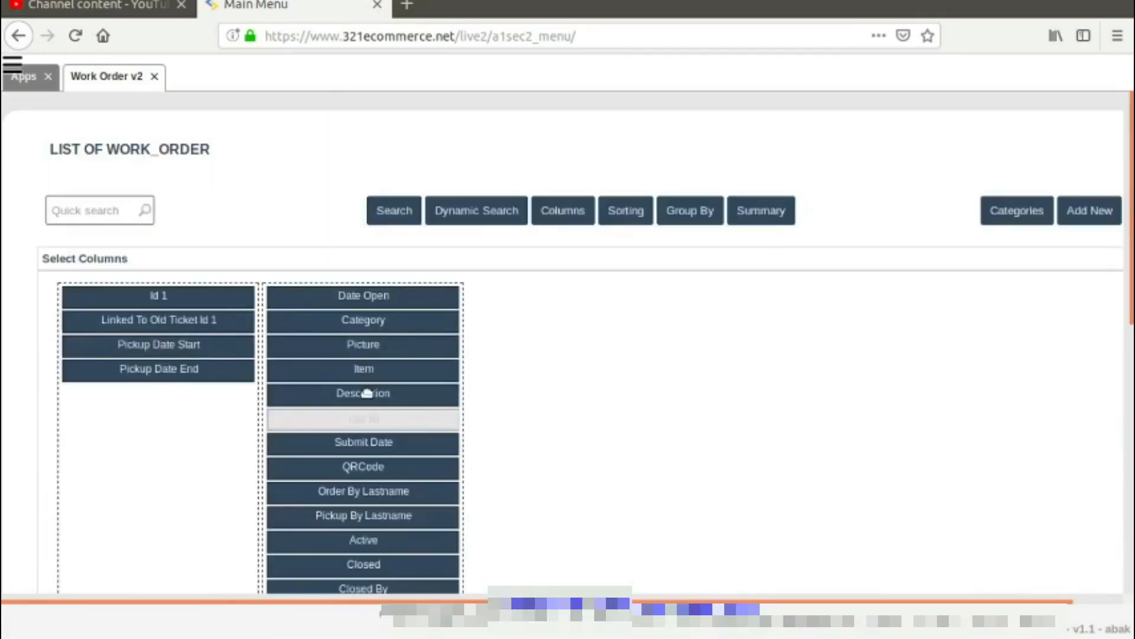
drag(363, 393, 284, 384)
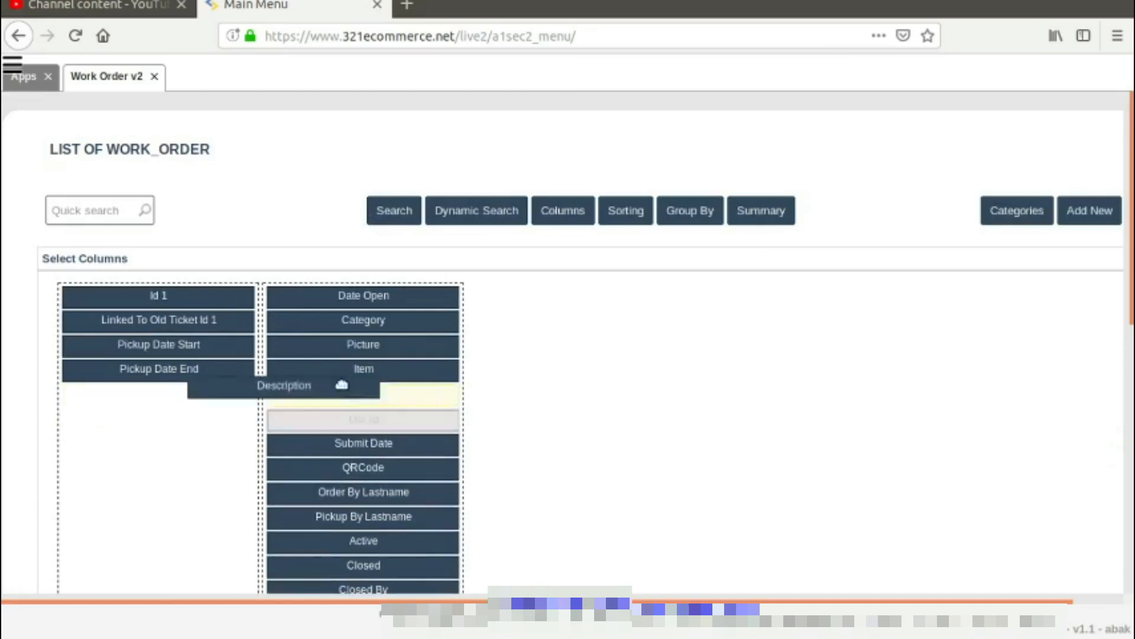